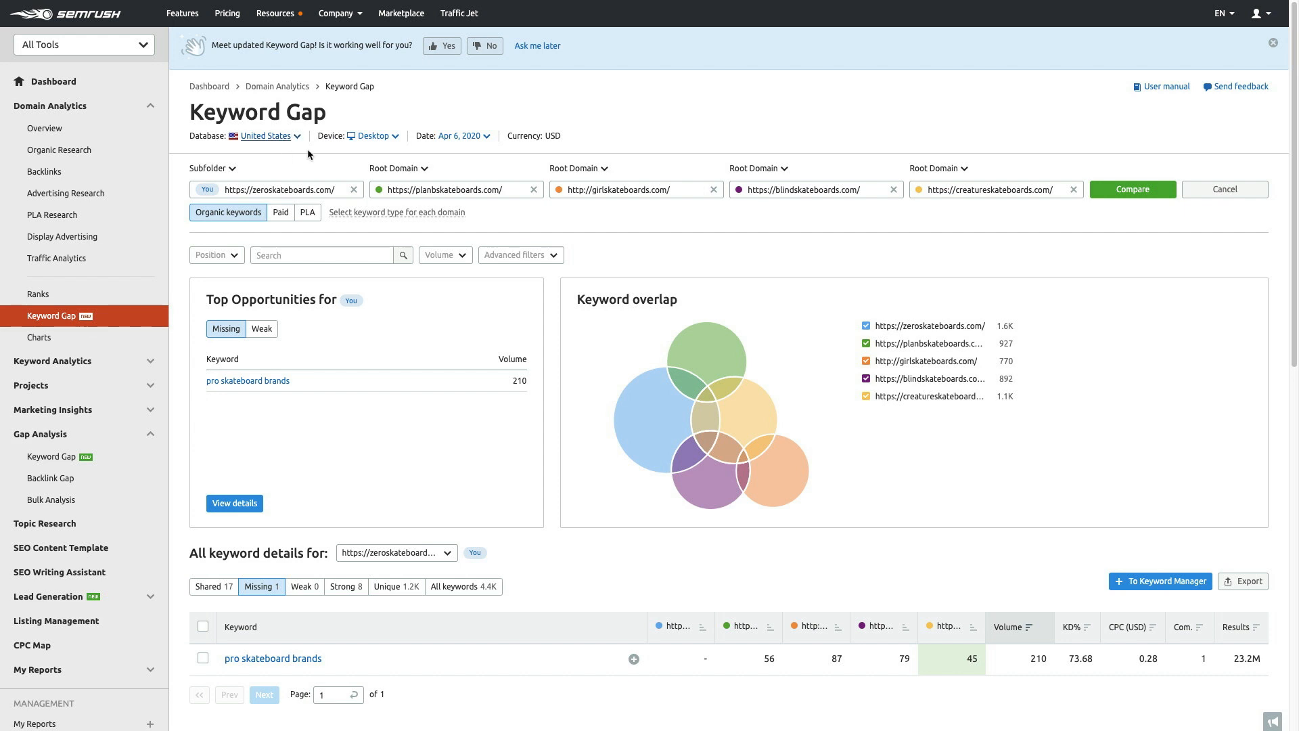
mouse_move(380, 139)
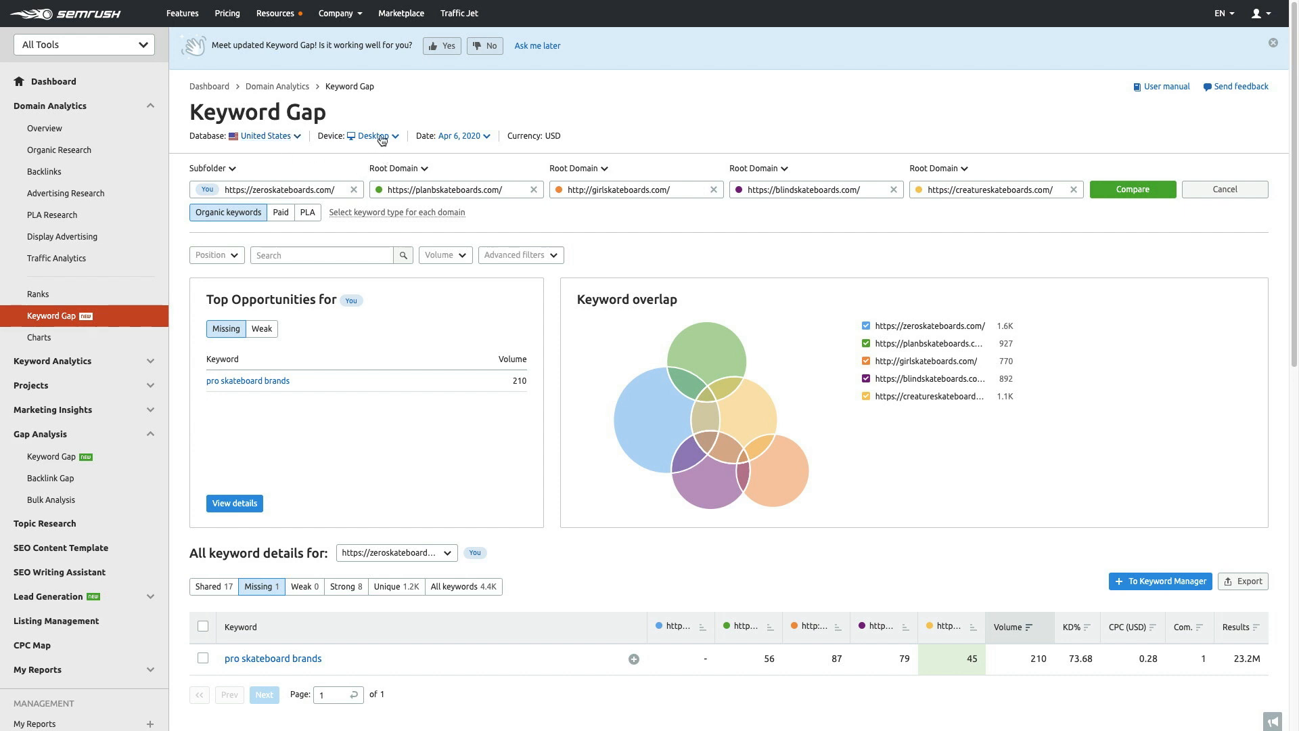
mouse_move(474, 165)
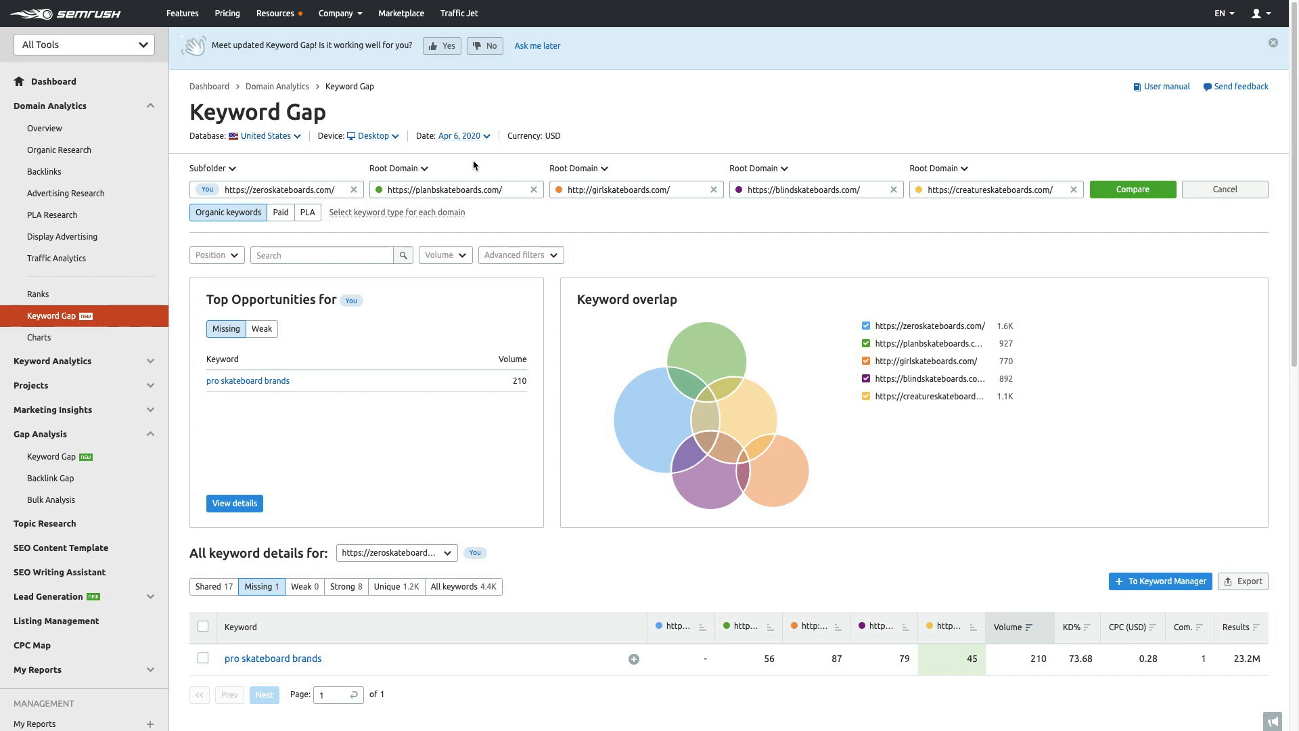
mouse_move(483, 136)
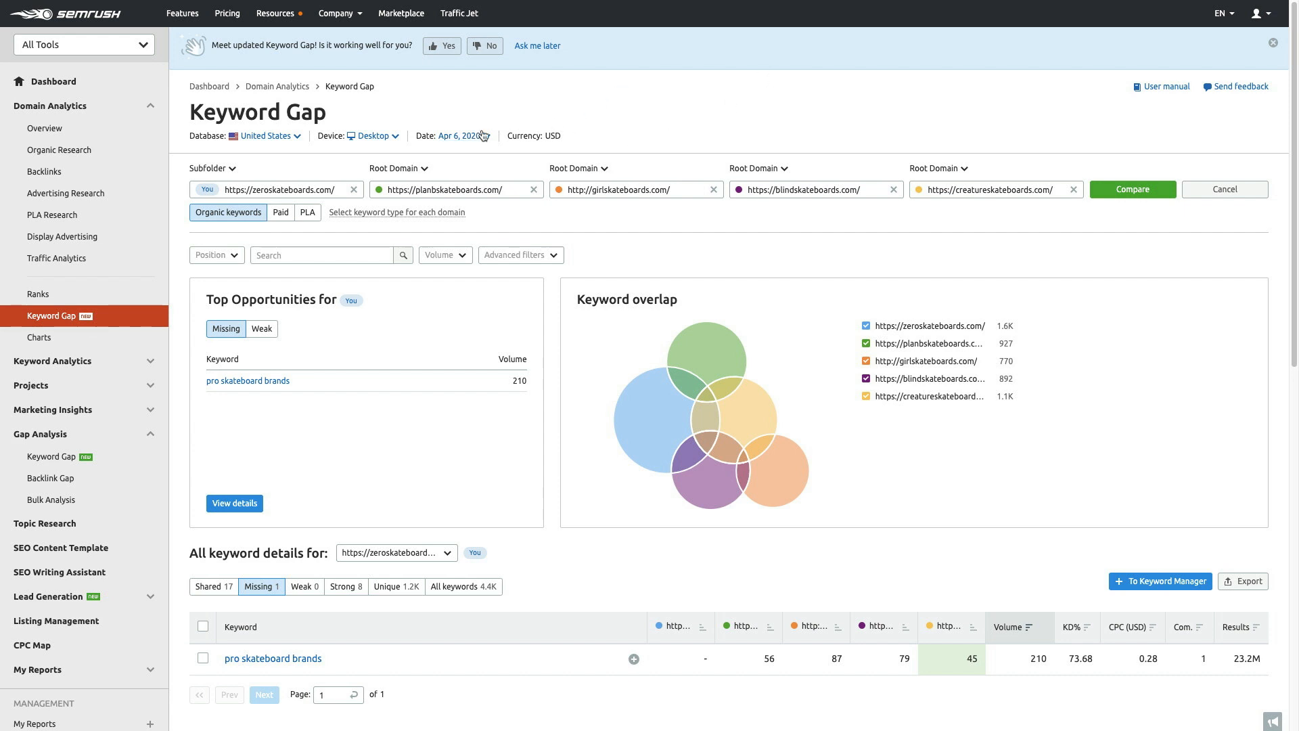
Keep Apr 6, 2020 data, try Paid and PLA comparisons, then return to Organic results
click(461, 136)
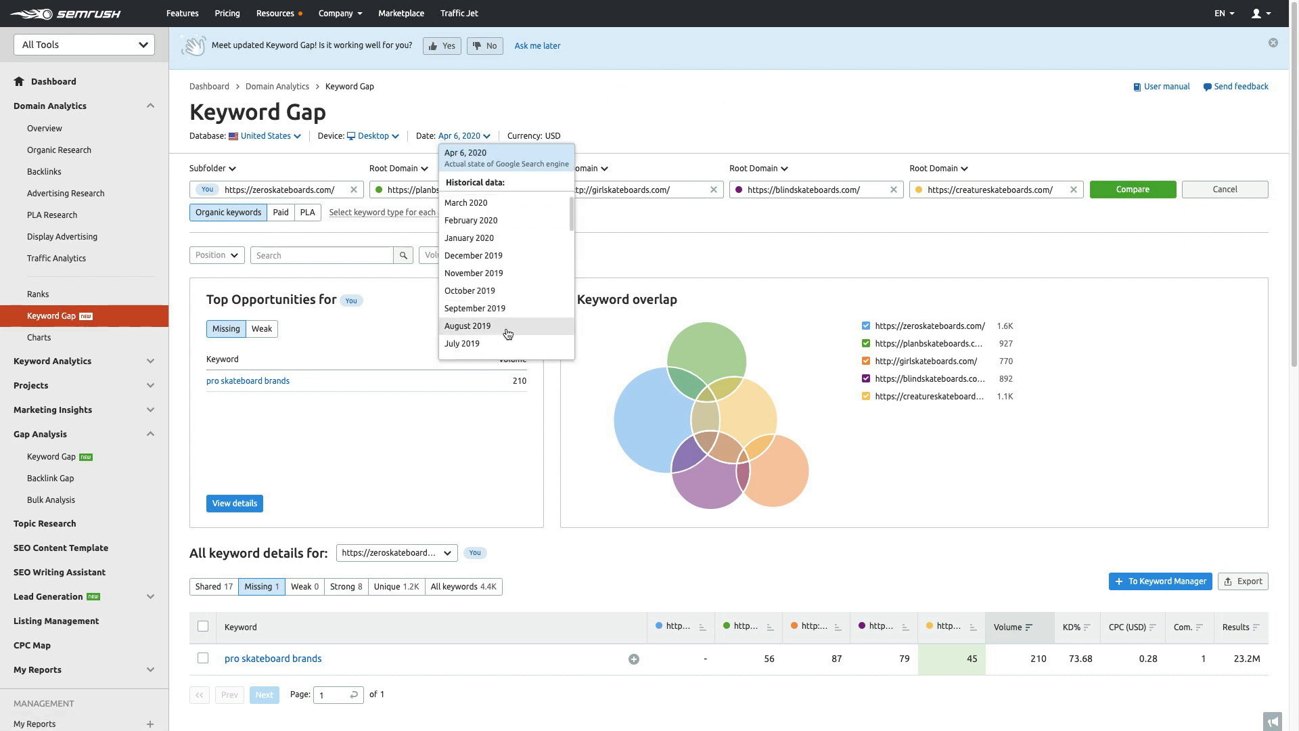
click(694, 107)
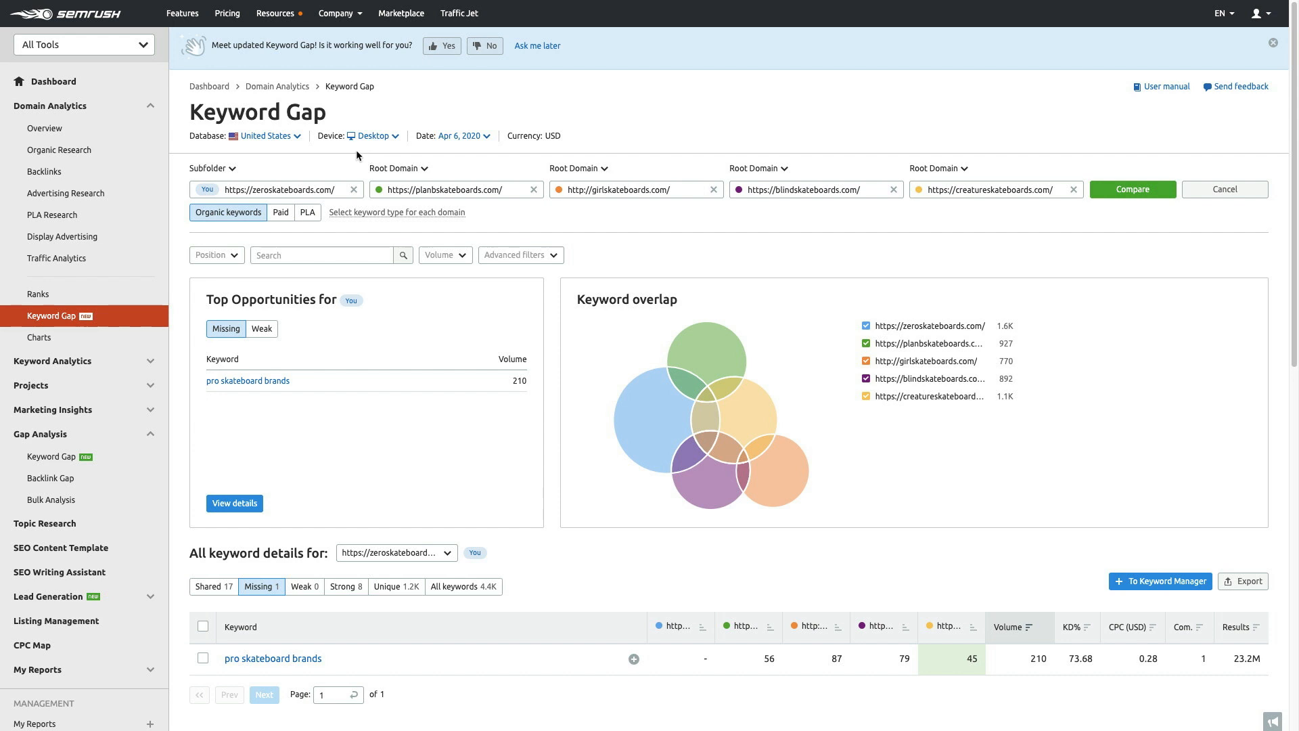
mouse_move(210, 189)
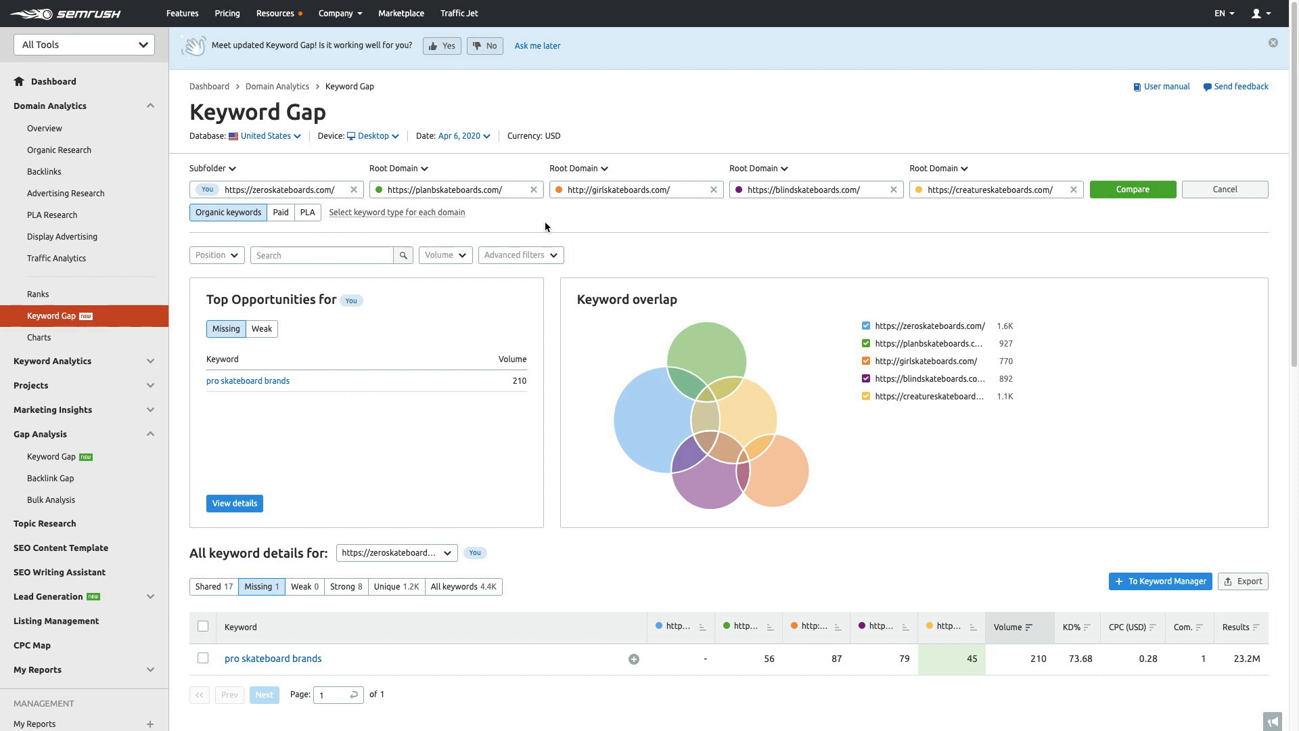
mouse_move(604, 224)
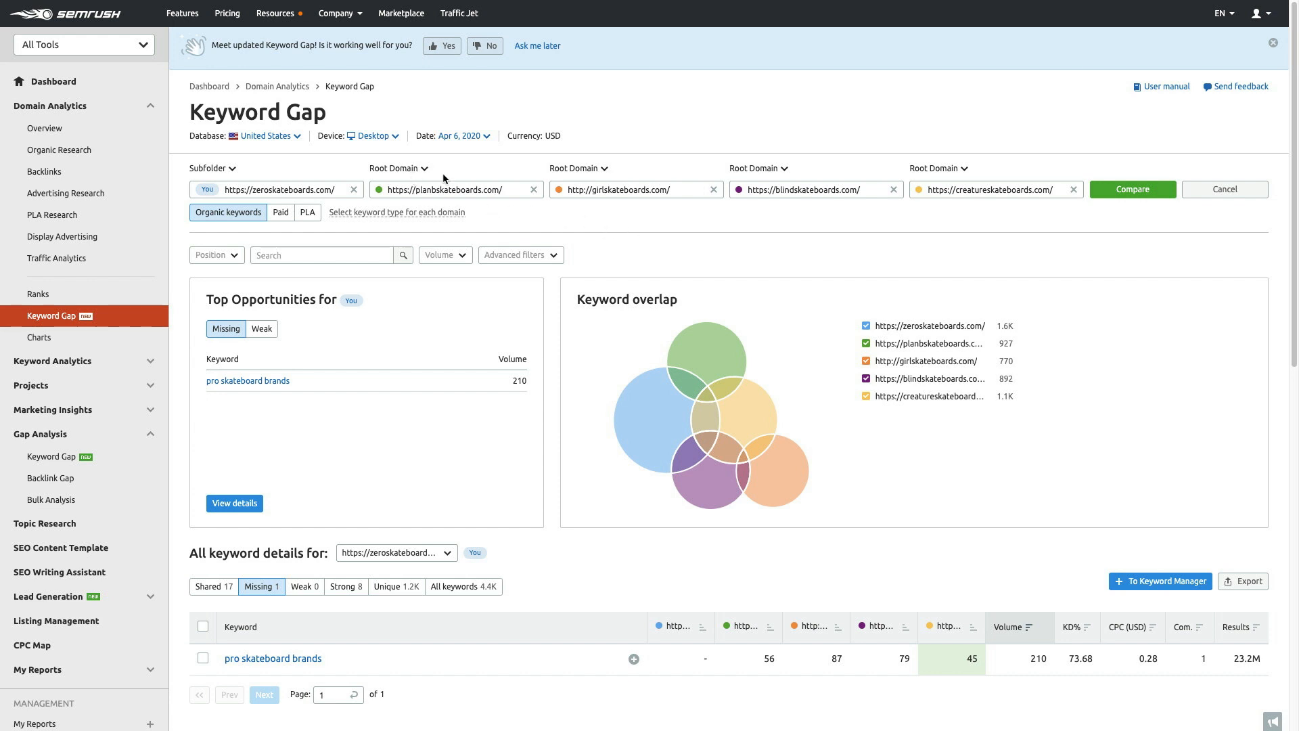
mouse_move(1006, 191)
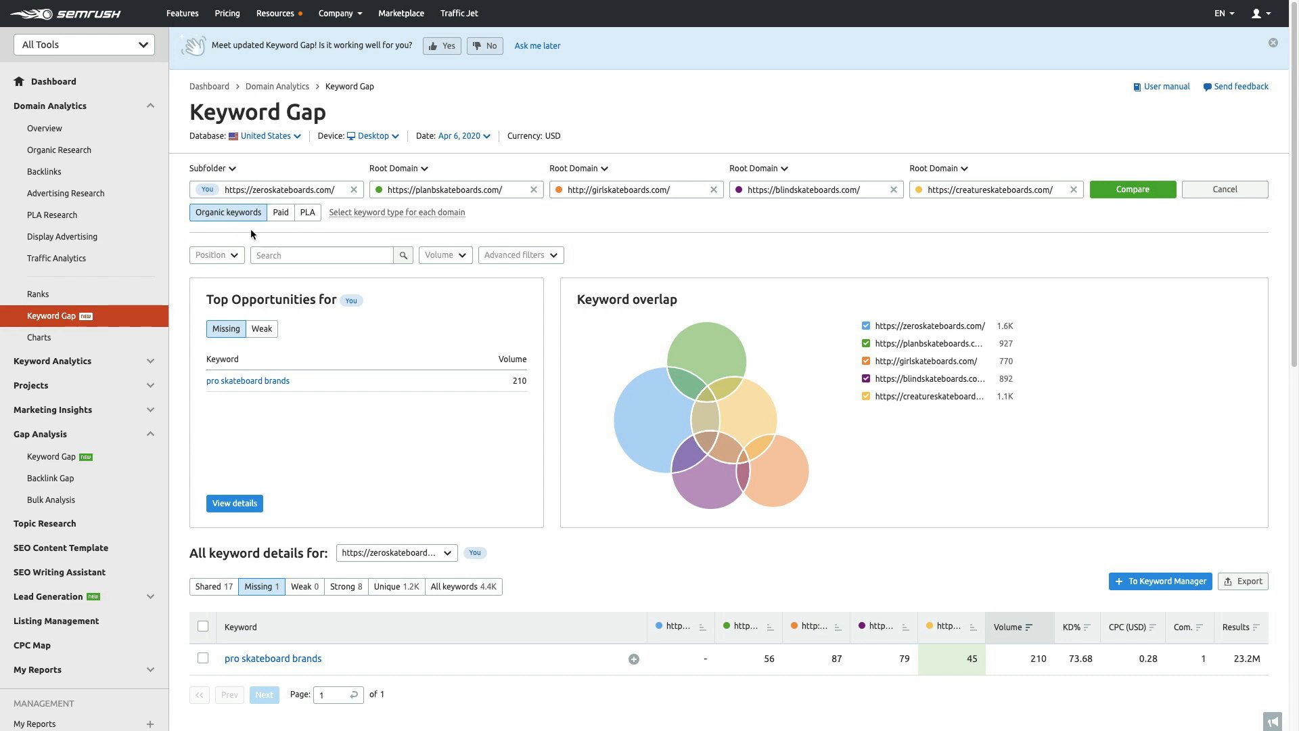
click(281, 213)
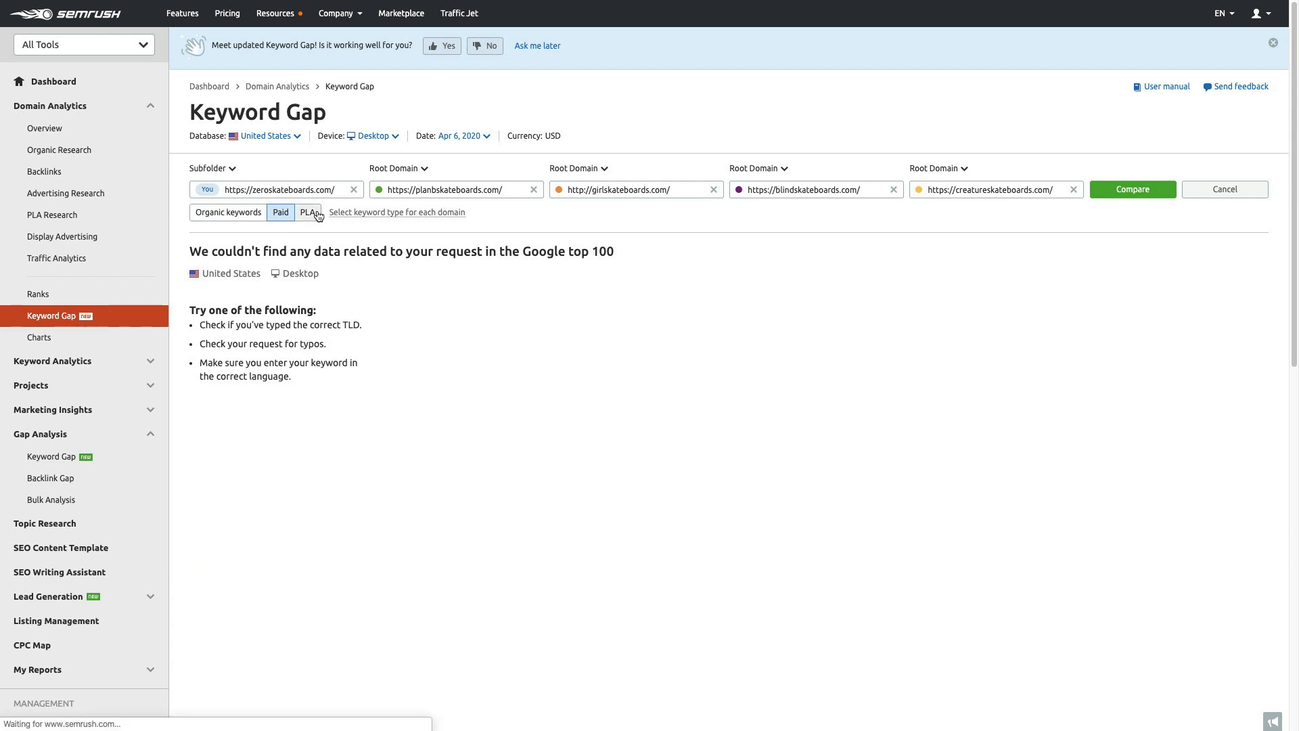
click(307, 212)
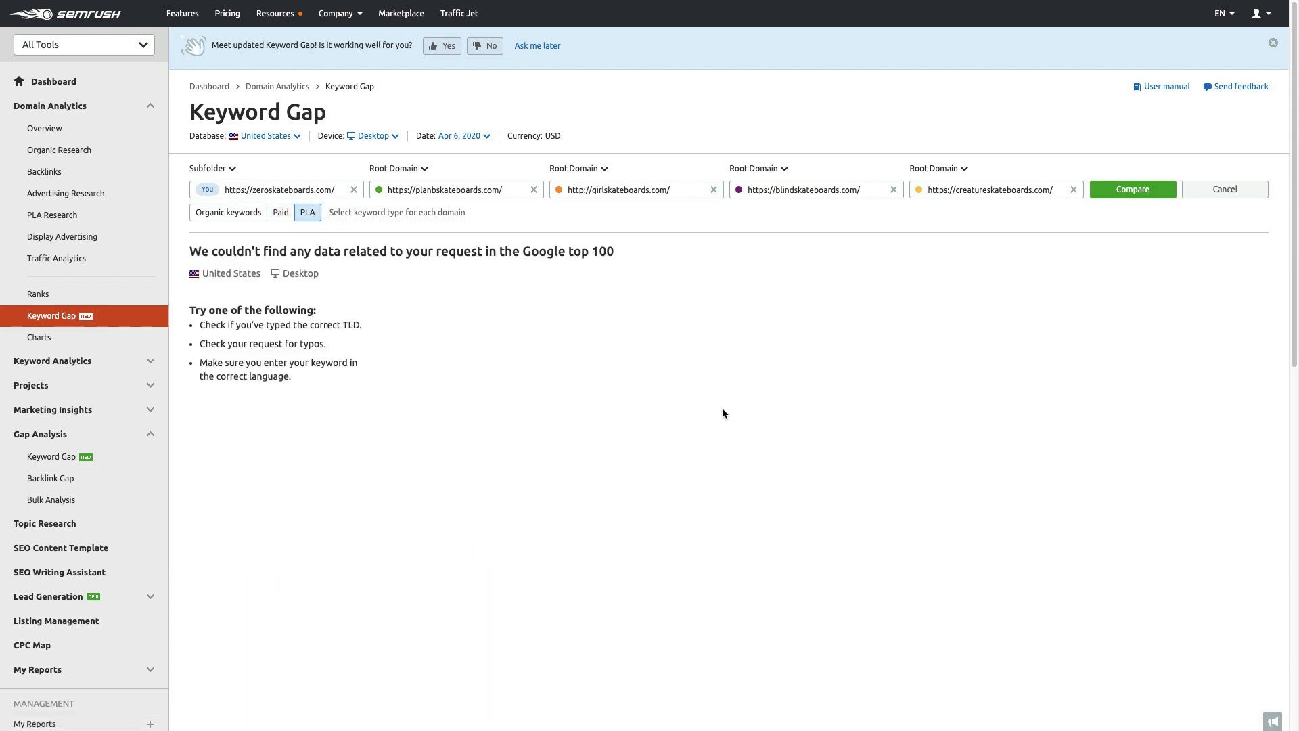
mouse_move(418, 245)
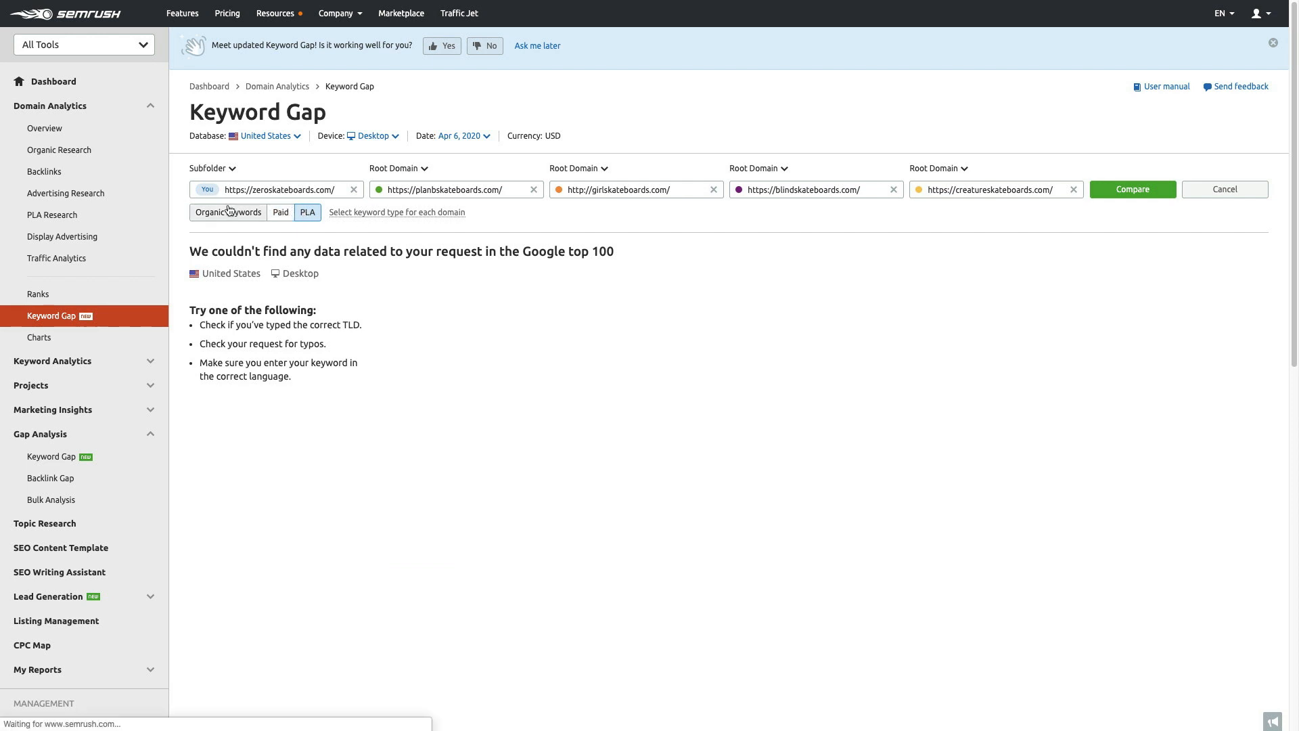
click(228, 212)
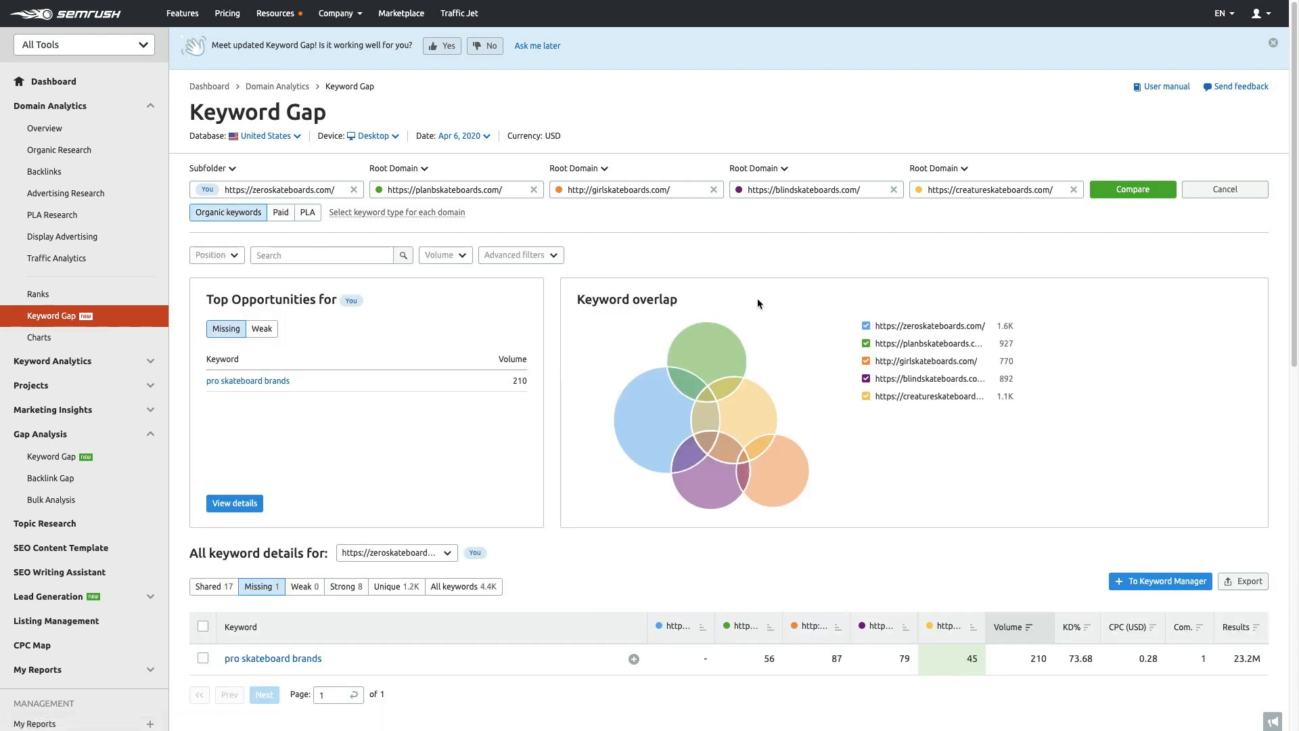
mouse_move(630, 226)
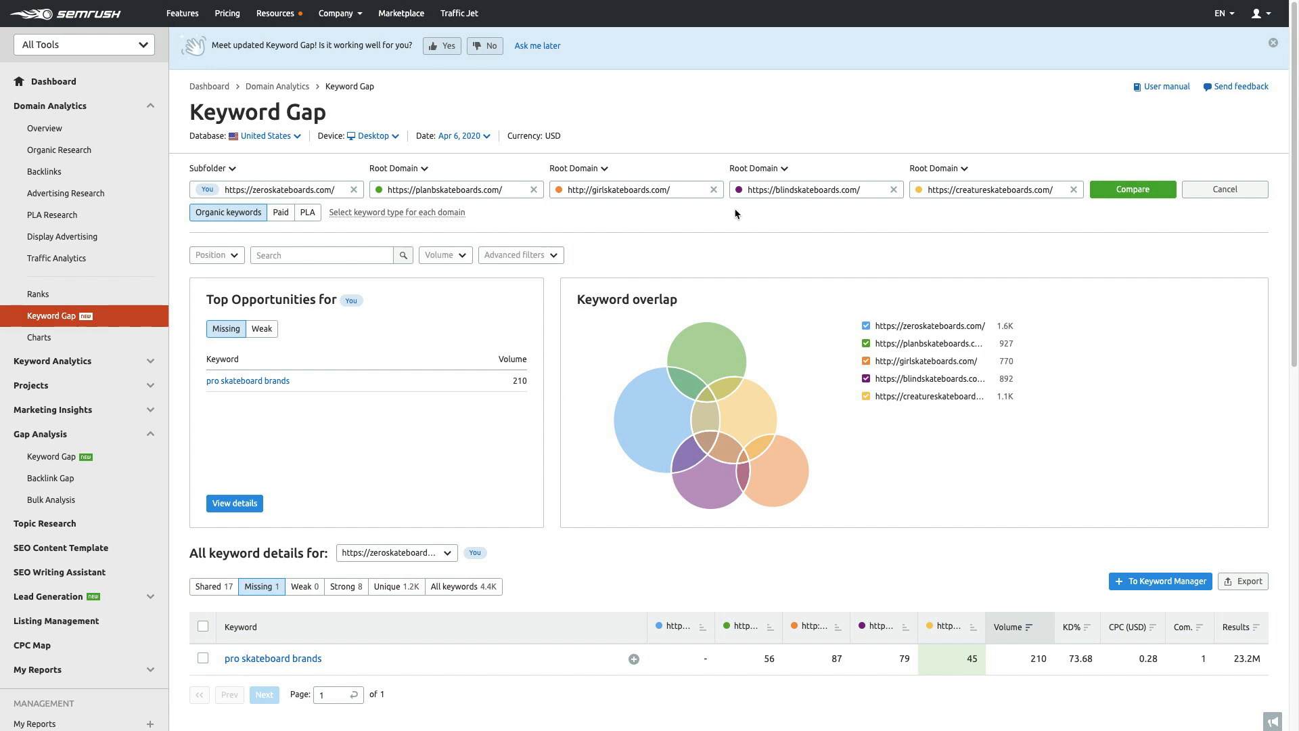
mouse_move(171, 269)
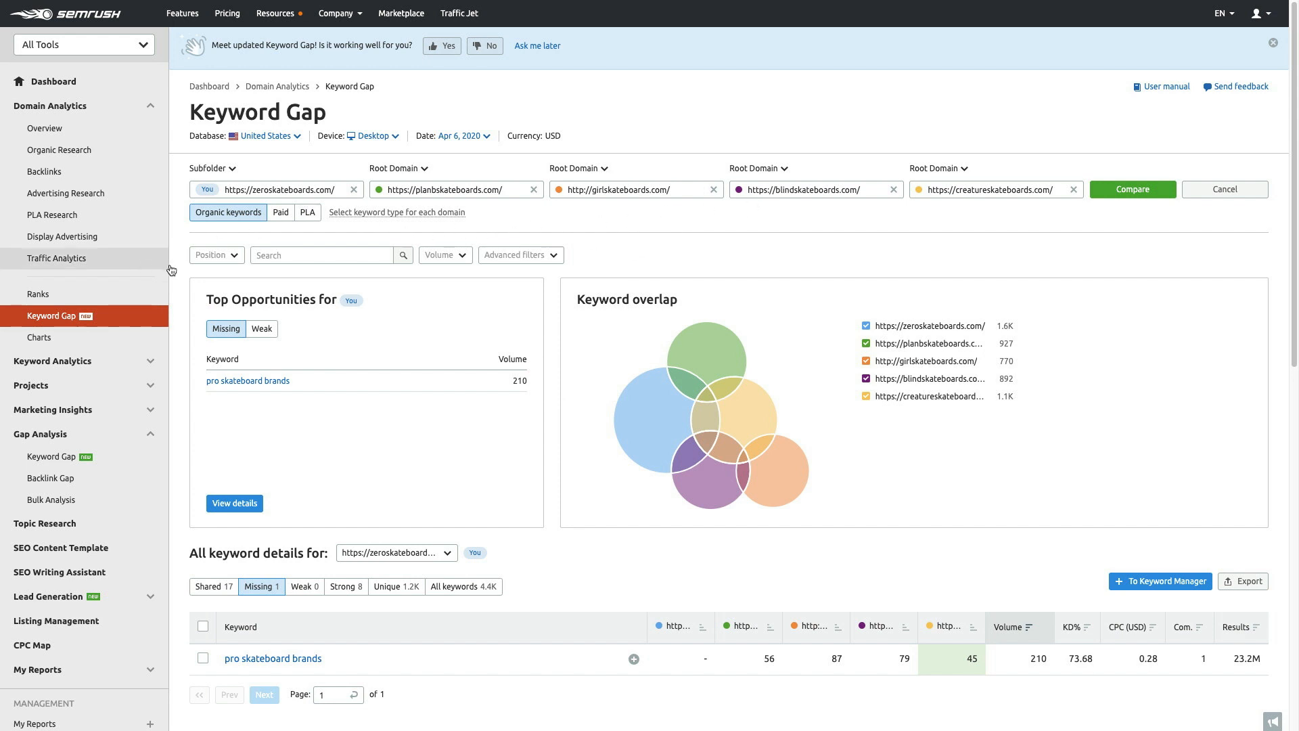
mouse_move(786, 239)
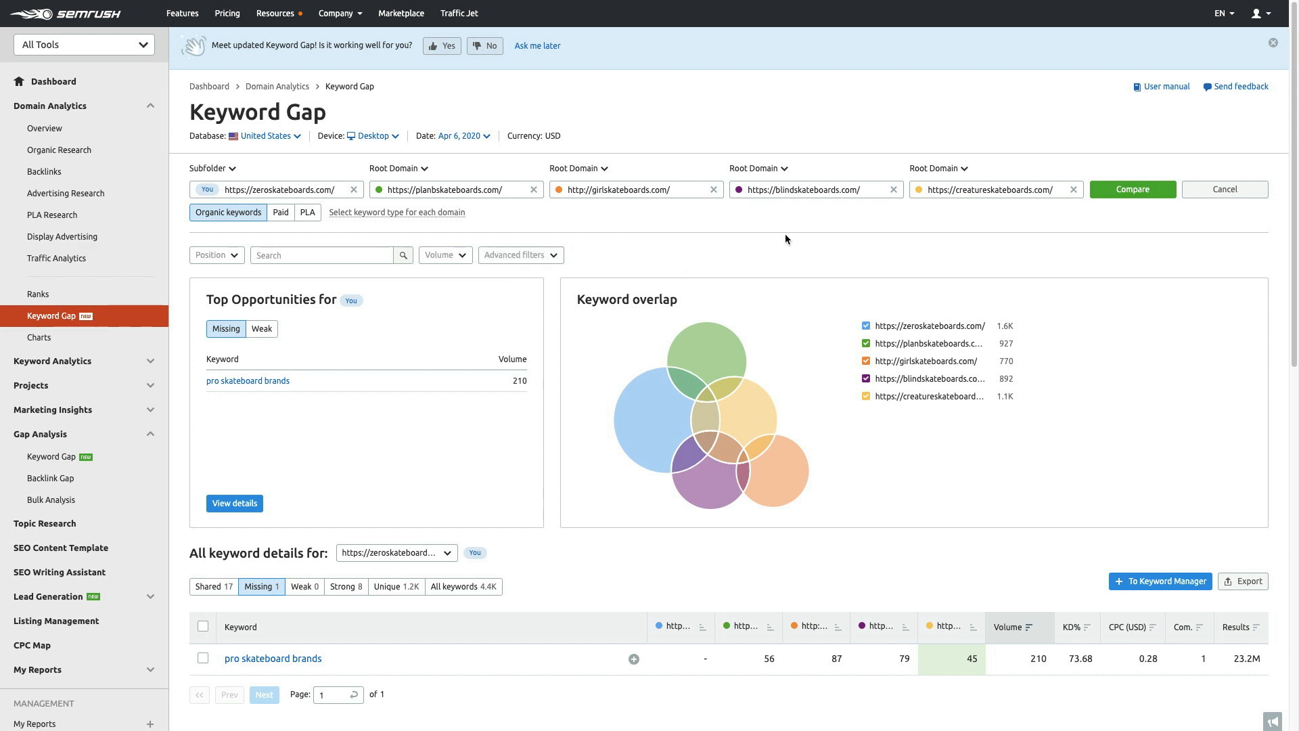
mouse_move(408, 250)
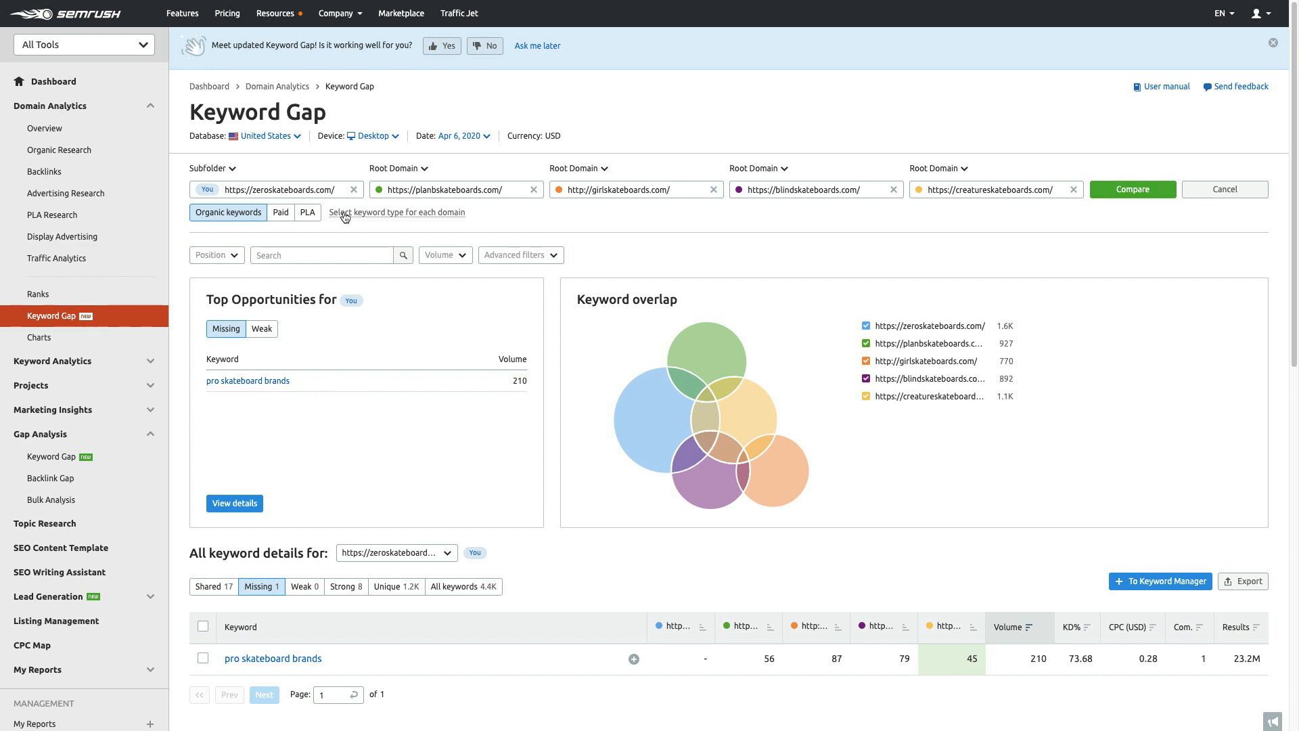
mouse_move(360, 444)
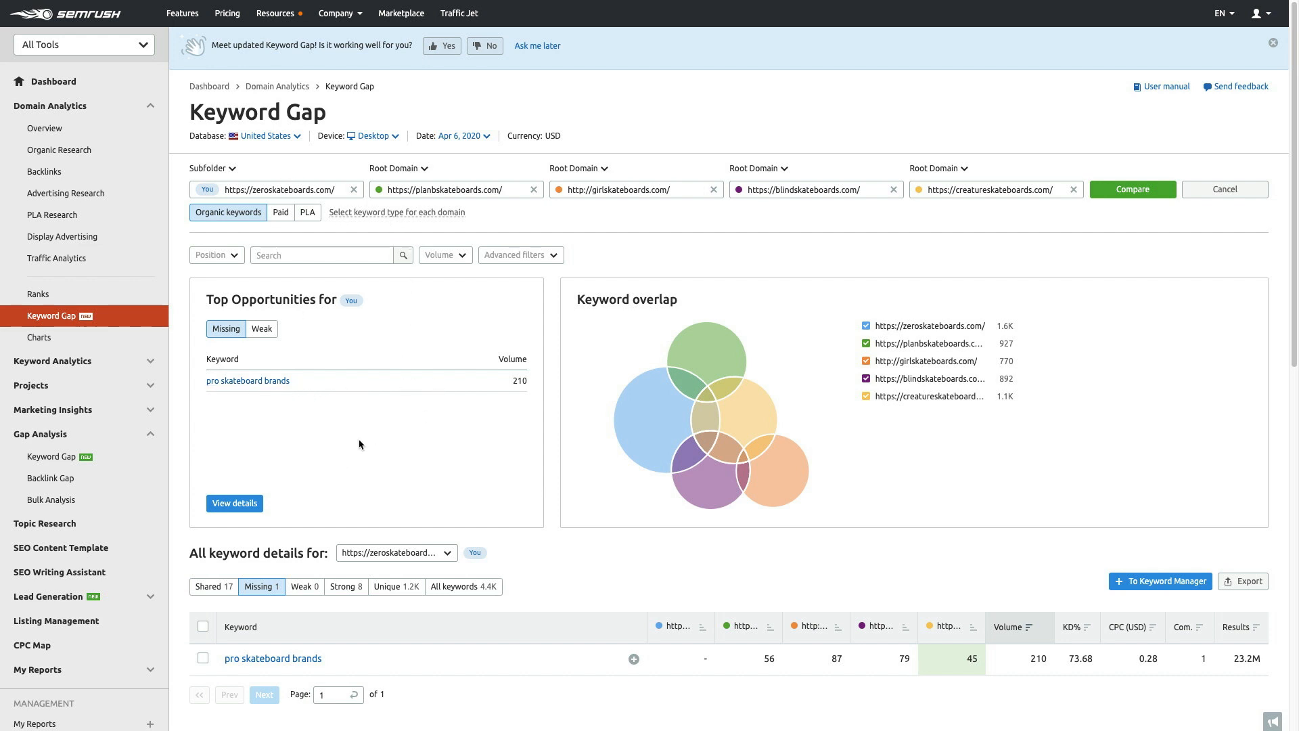
mouse_move(333, 450)
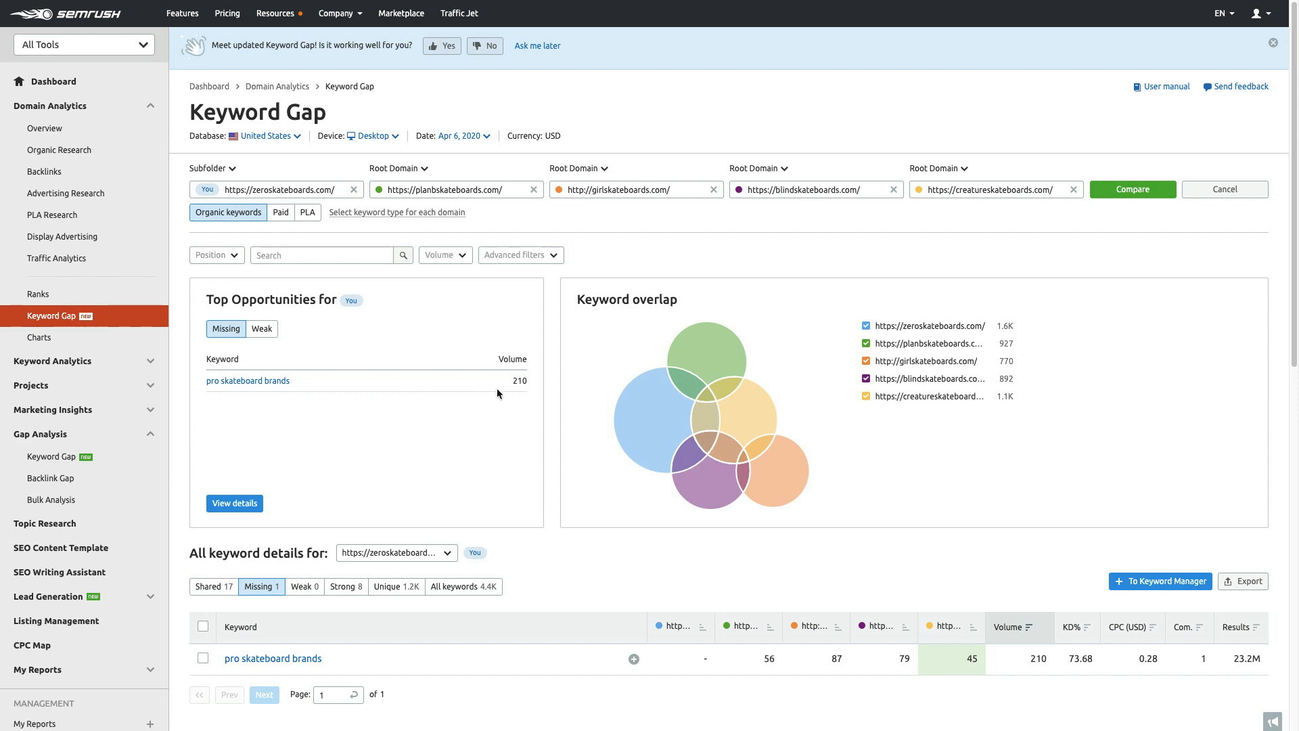
mouse_move(461, 448)
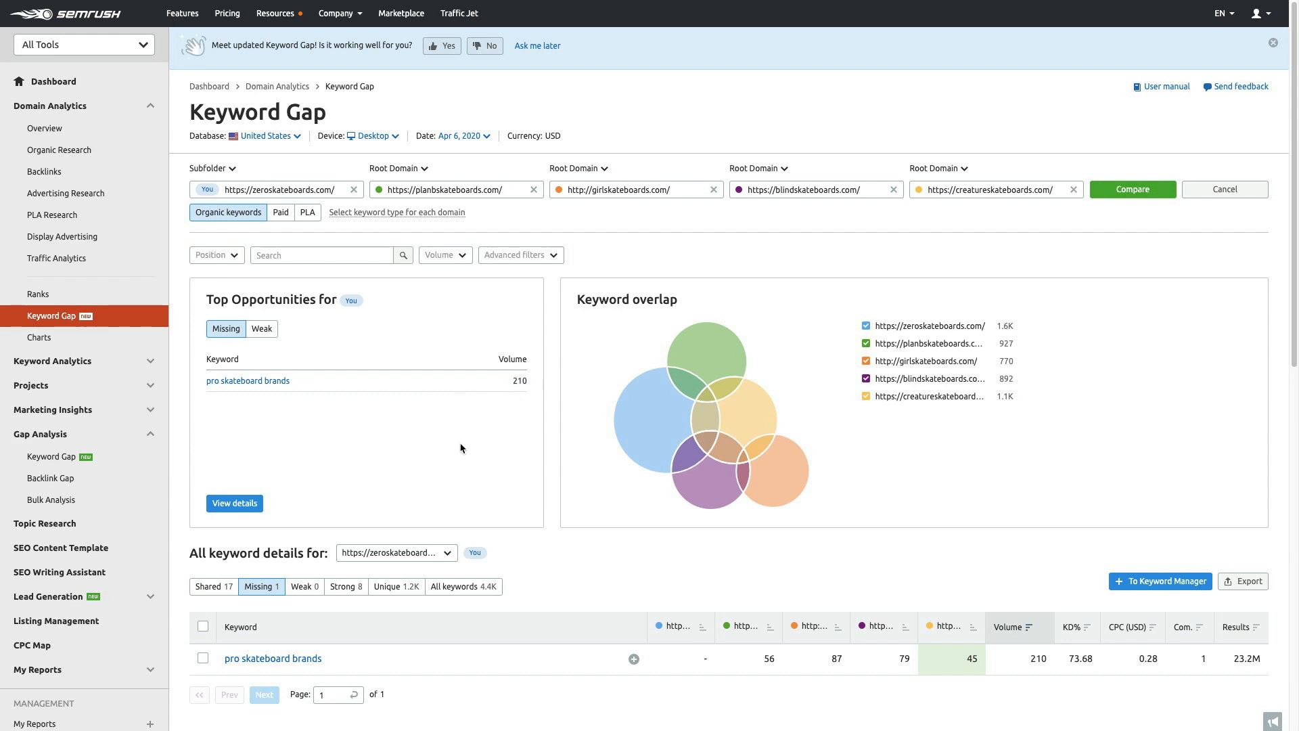
mouse_move(425, 430)
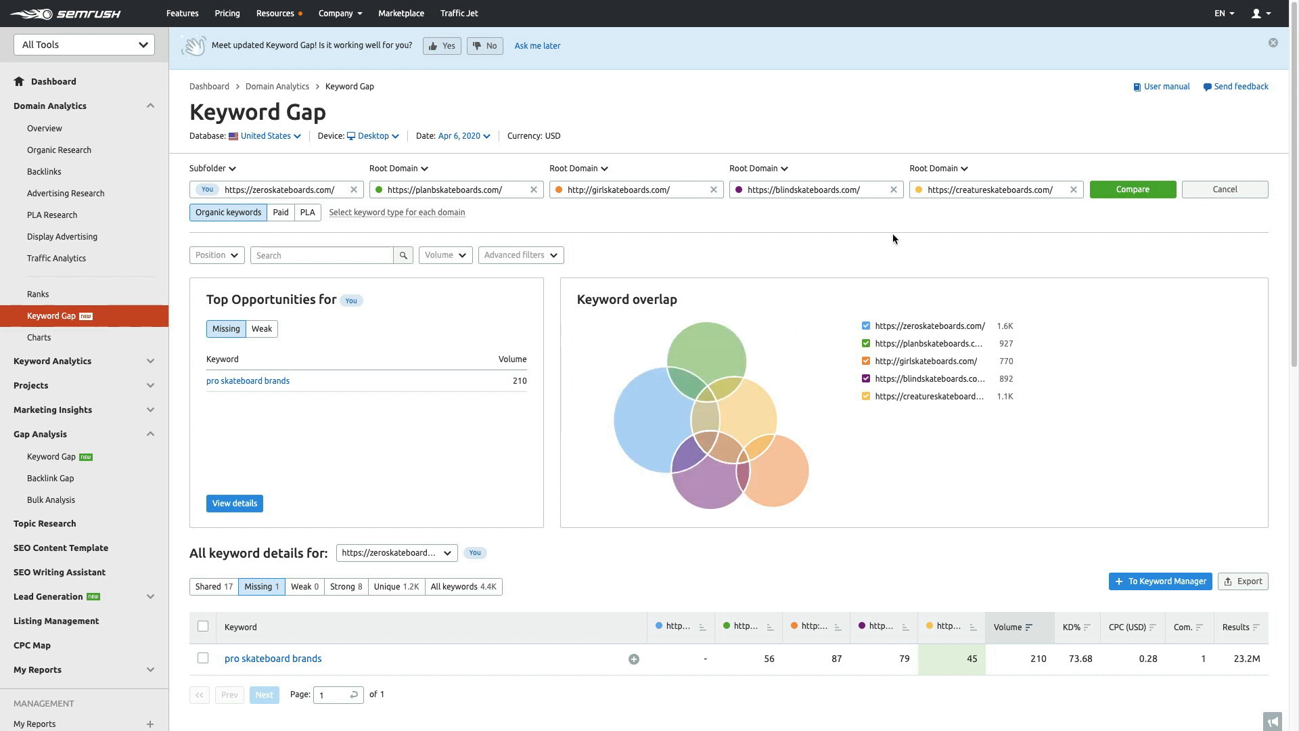
mouse_move(1009, 390)
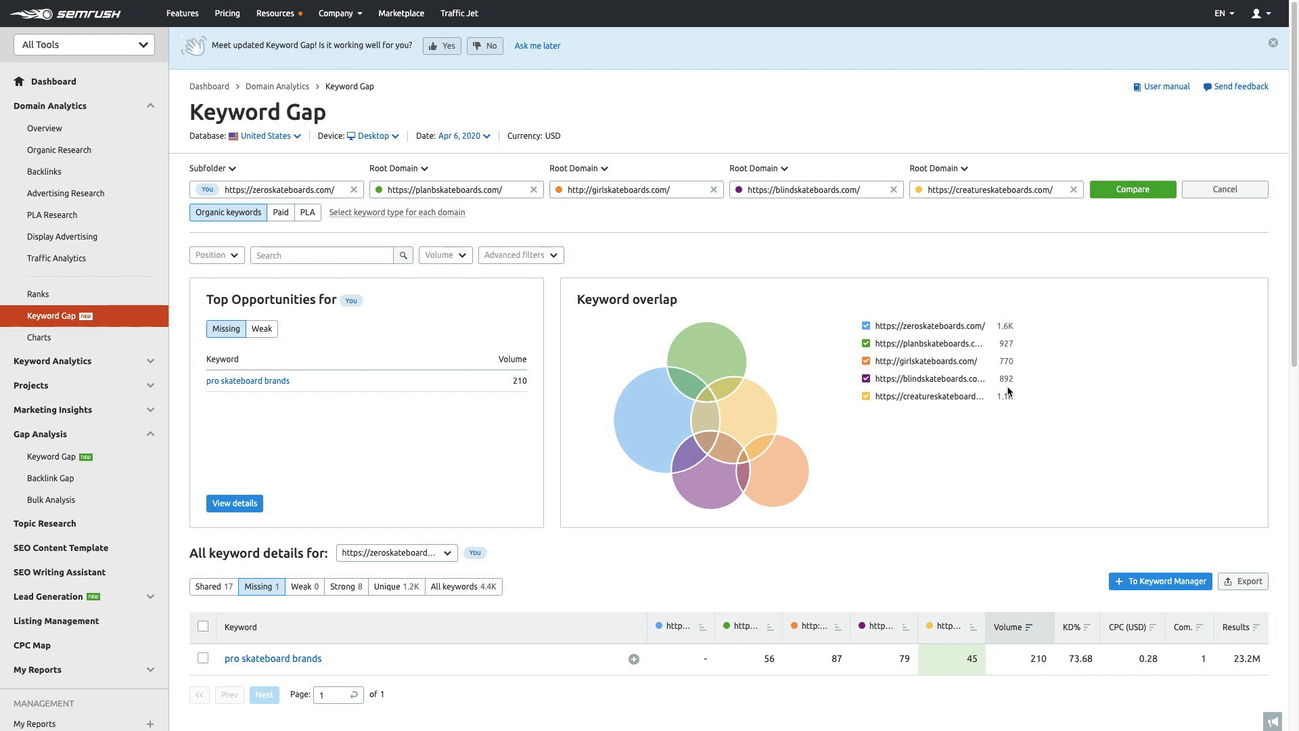
mouse_move(923, 418)
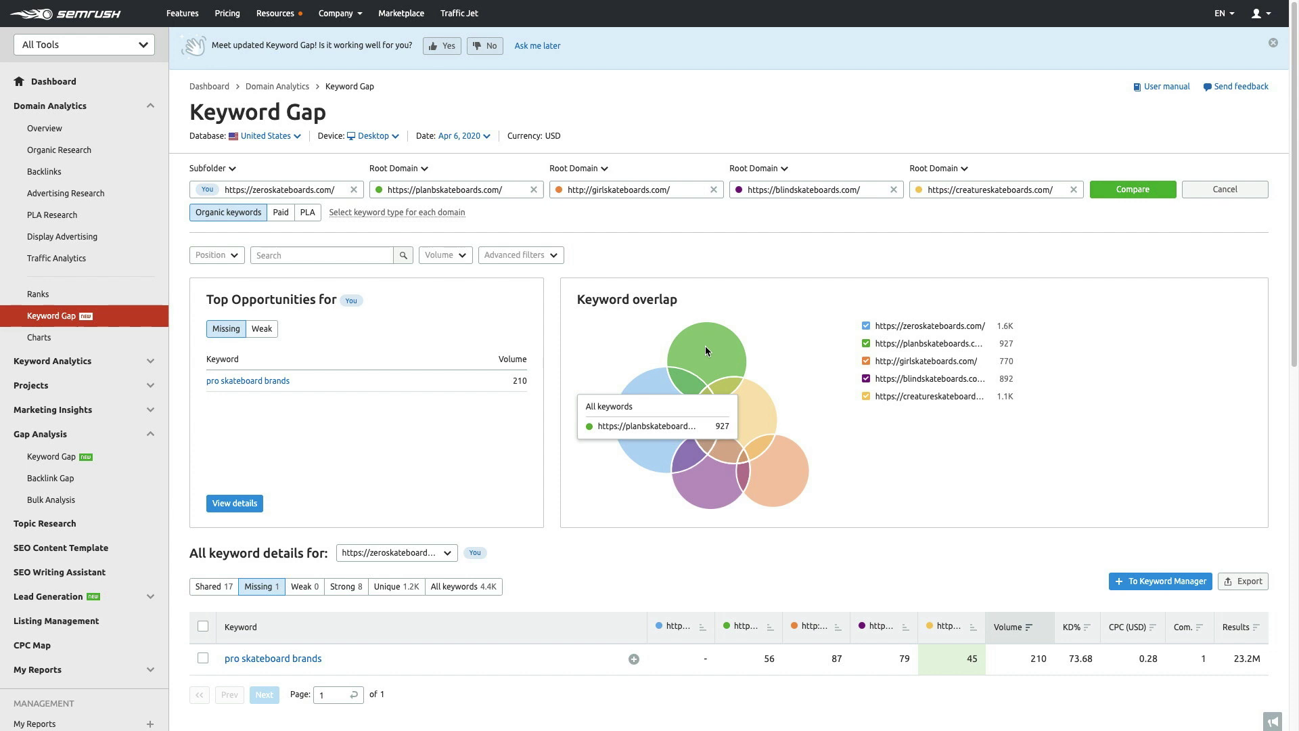
mouse_move(689, 388)
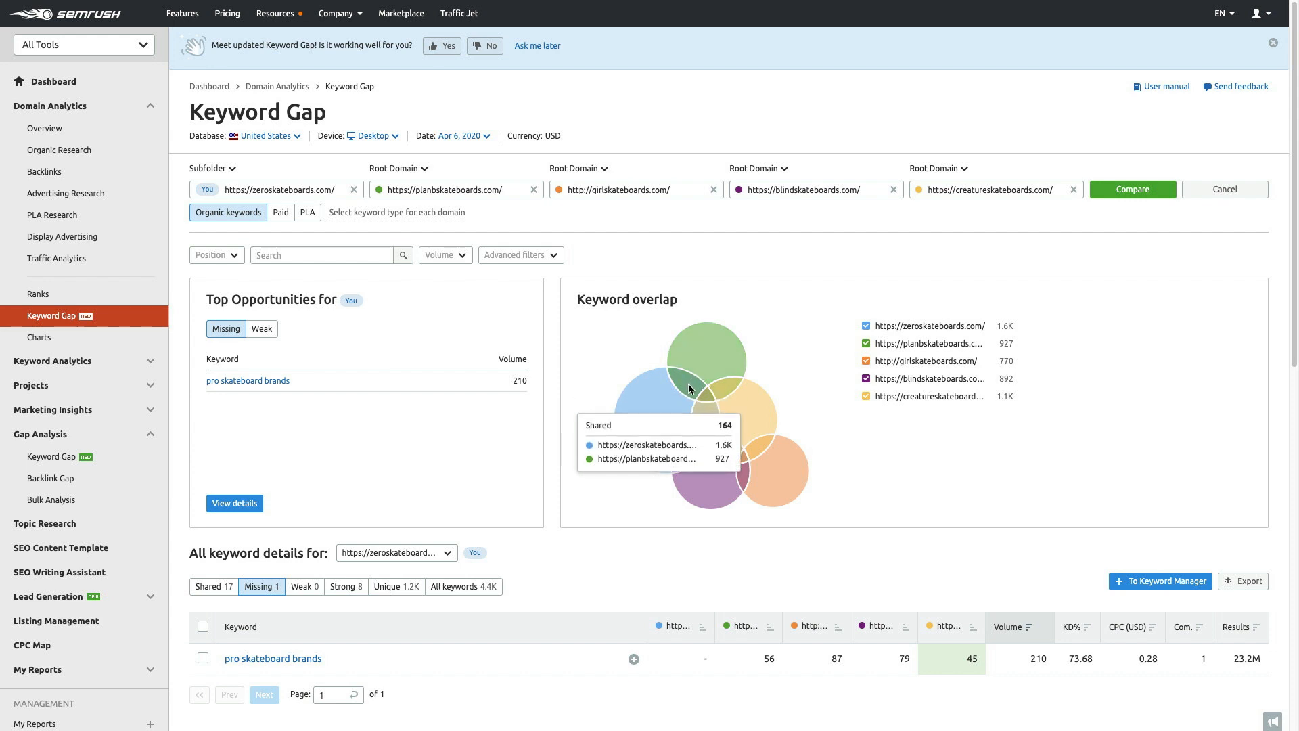
mouse_move(708, 413)
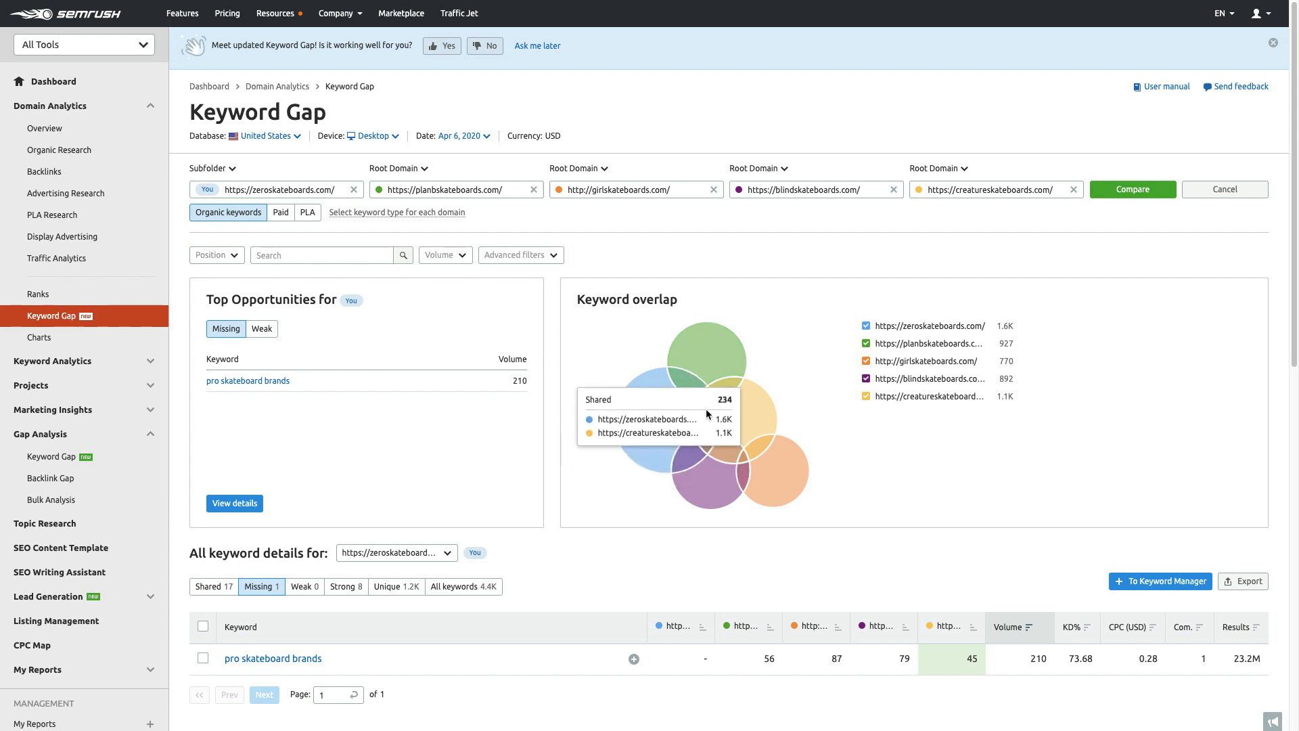
mouse_move(741, 397)
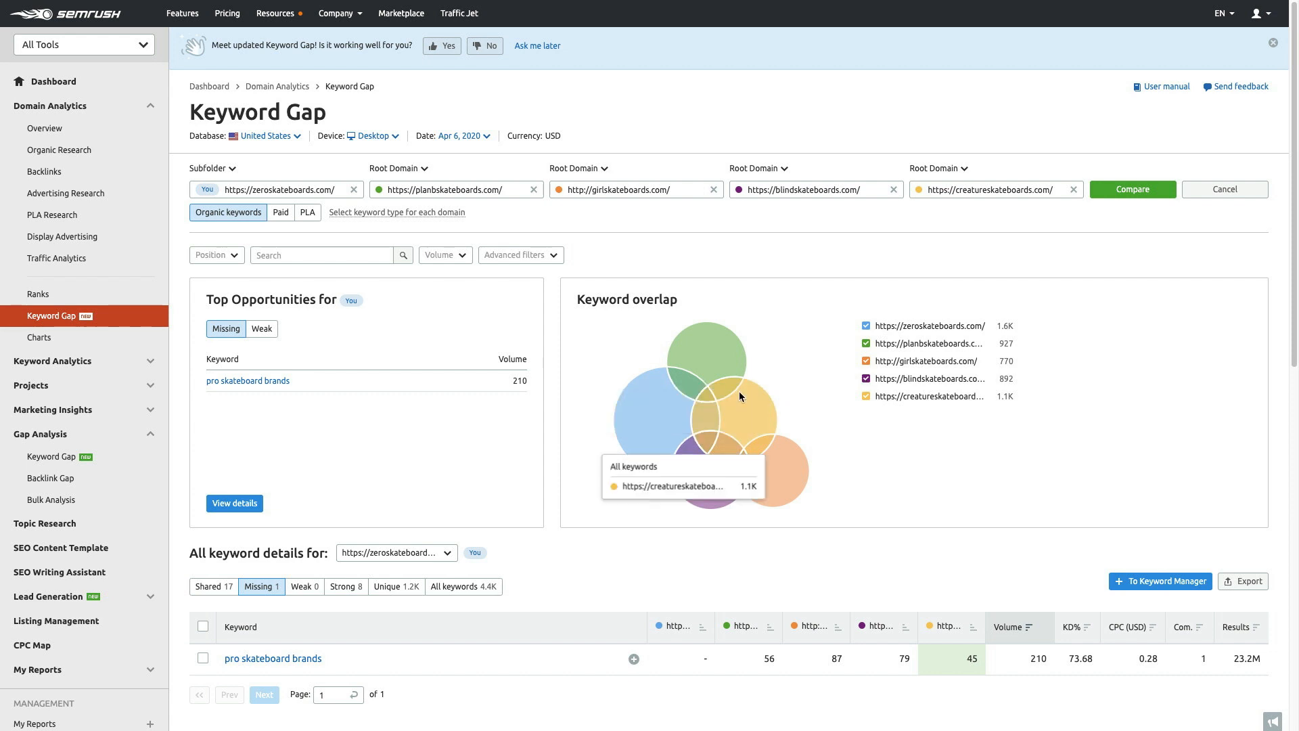
mouse_move(710, 400)
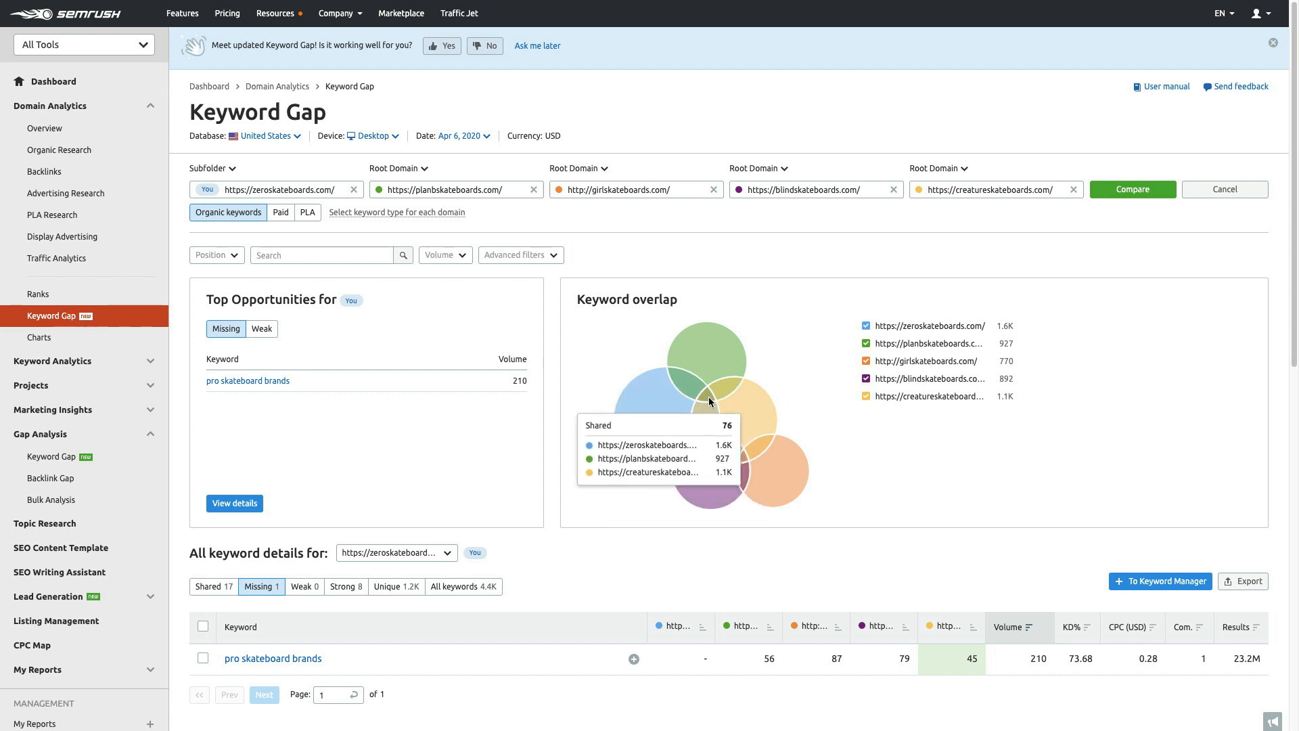
mouse_move(727, 409)
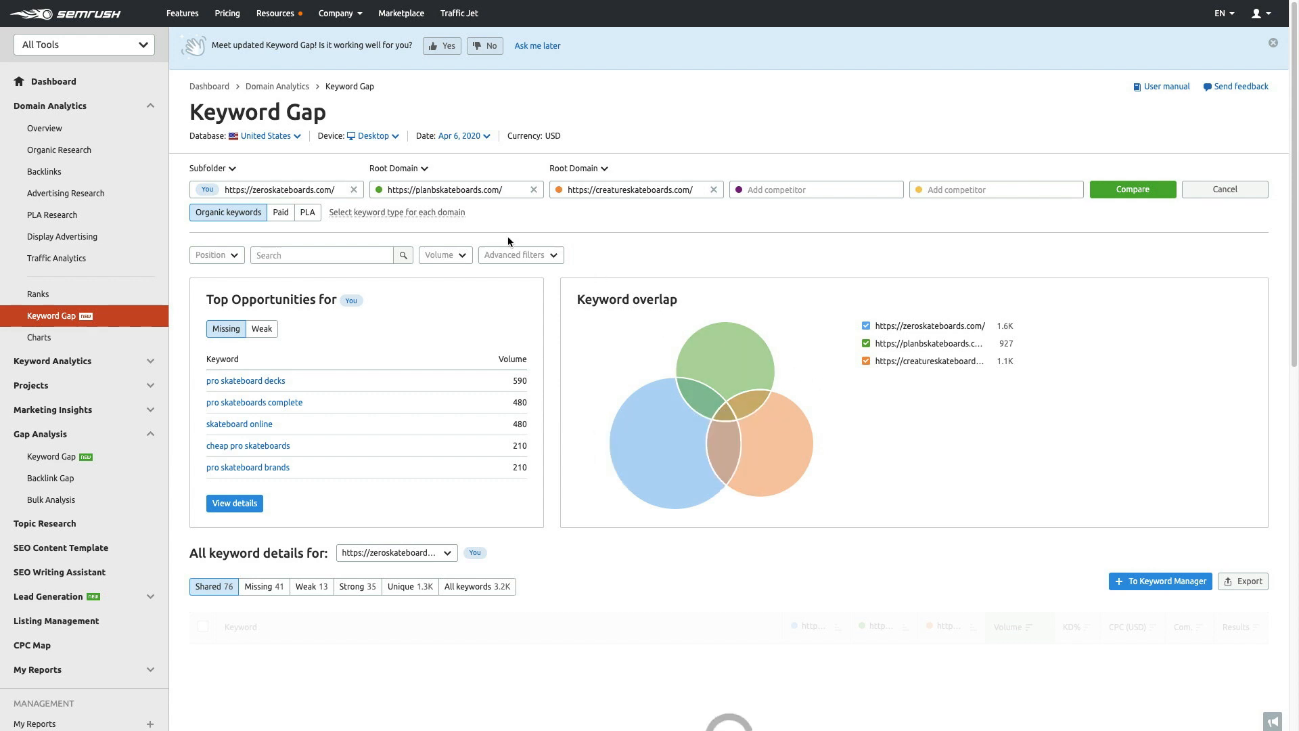
mouse_move(802, 355)
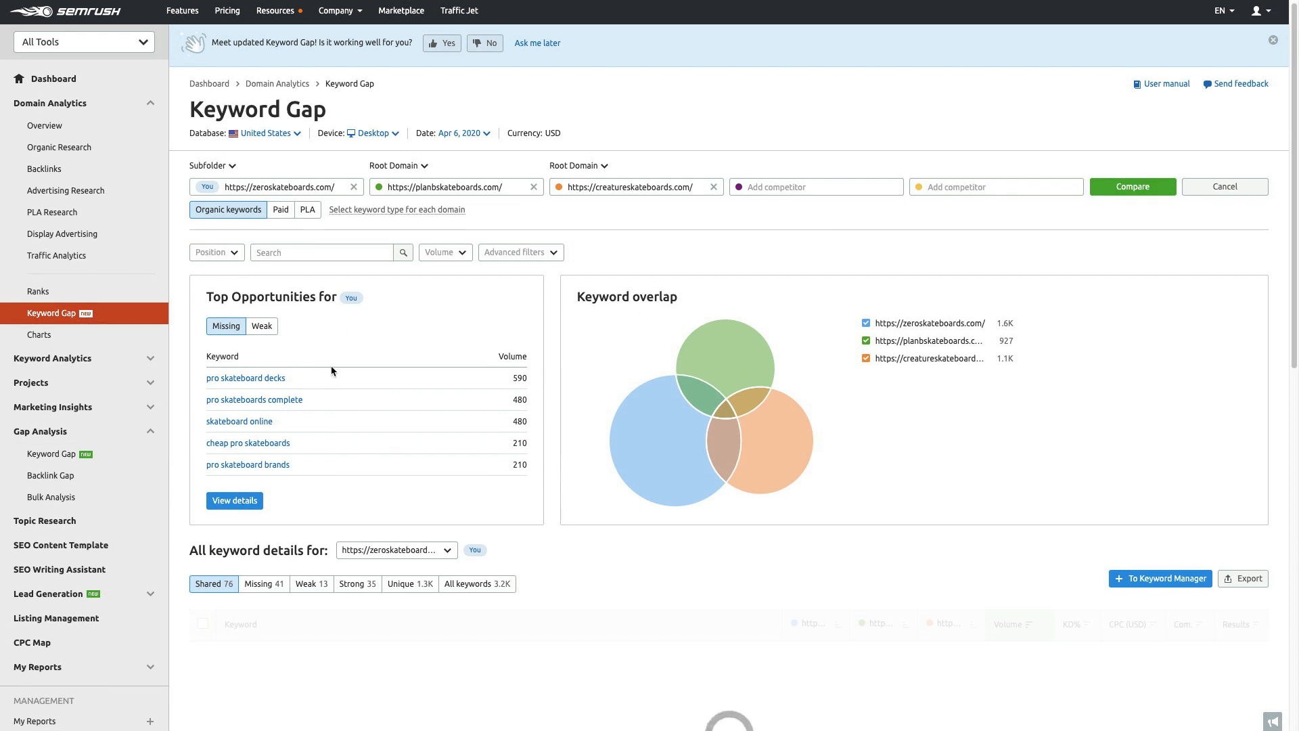
mouse_move(589, 364)
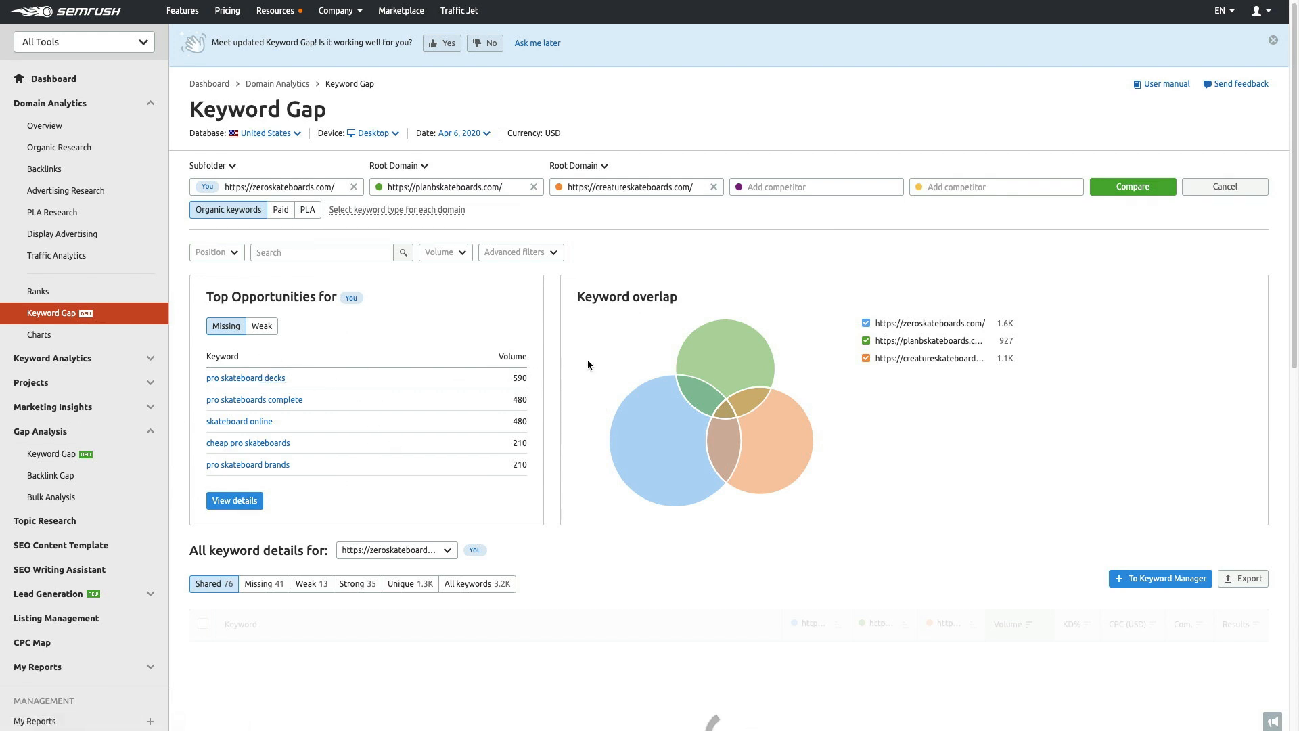
mouse_move(740, 359)
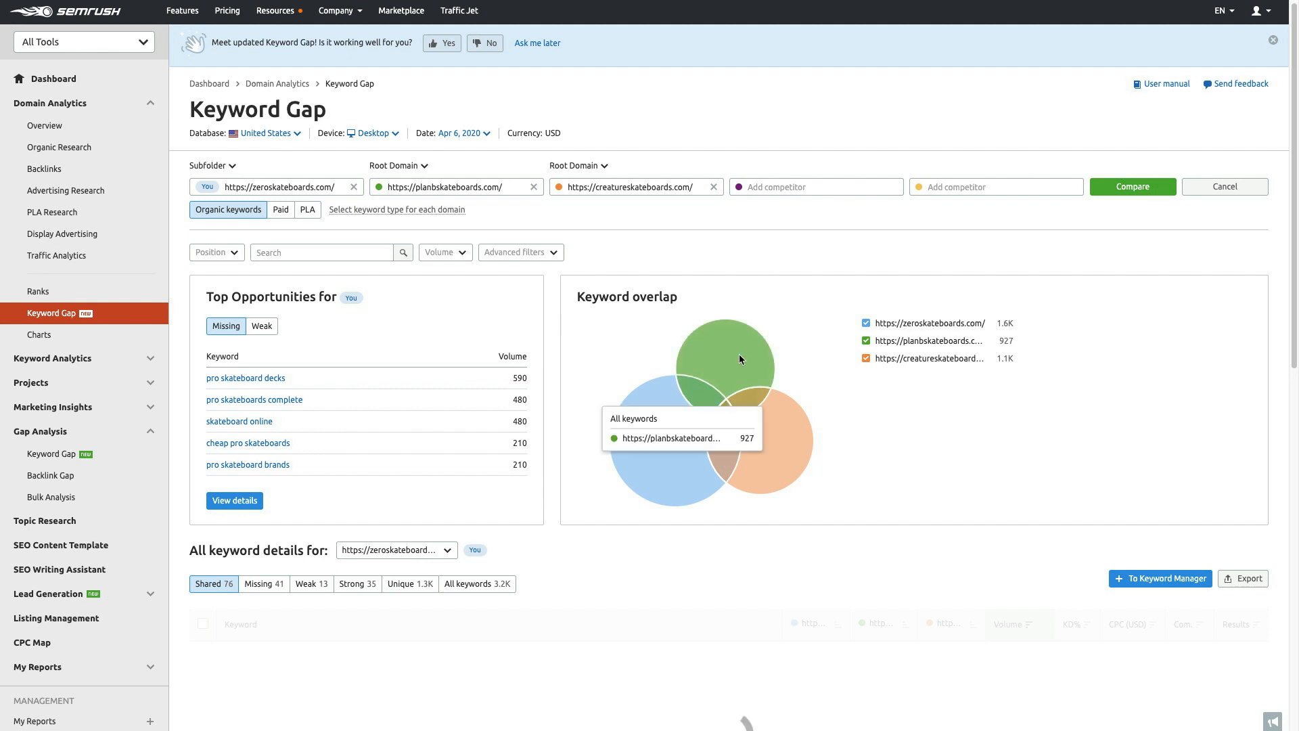
mouse_move(838, 407)
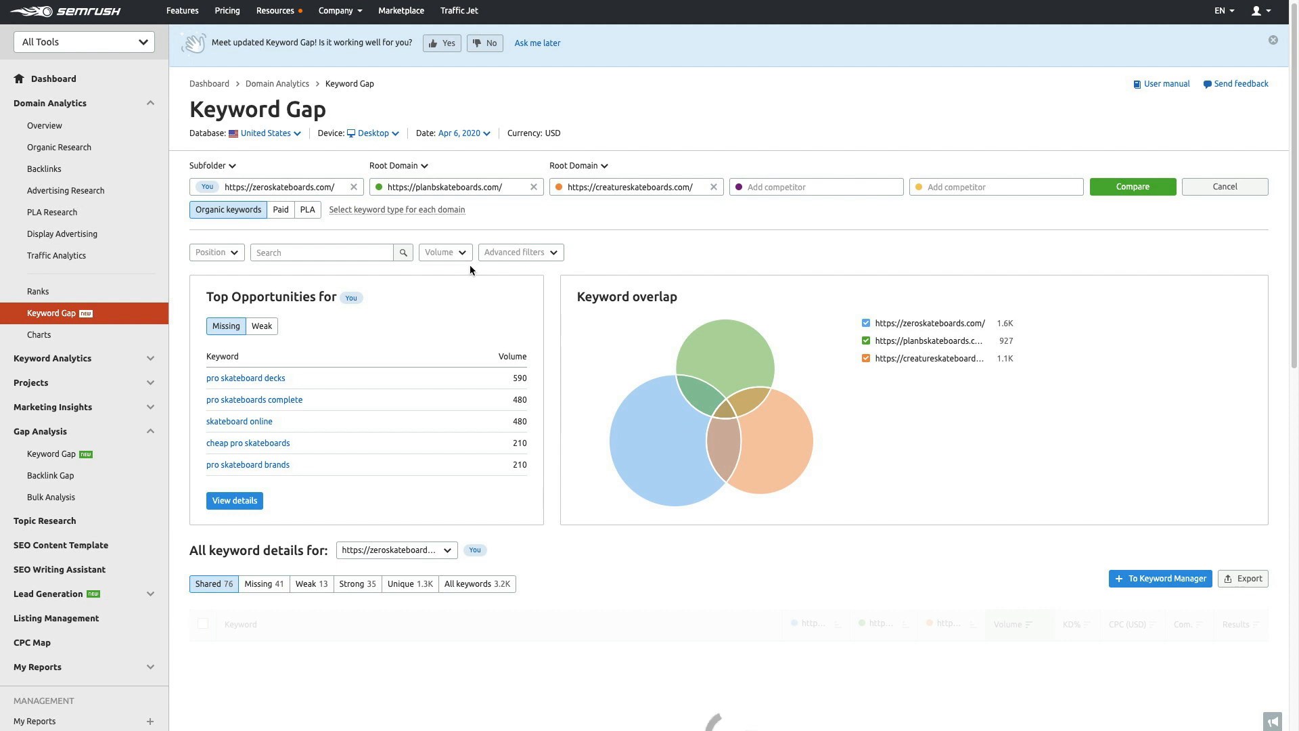
mouse_move(706, 425)
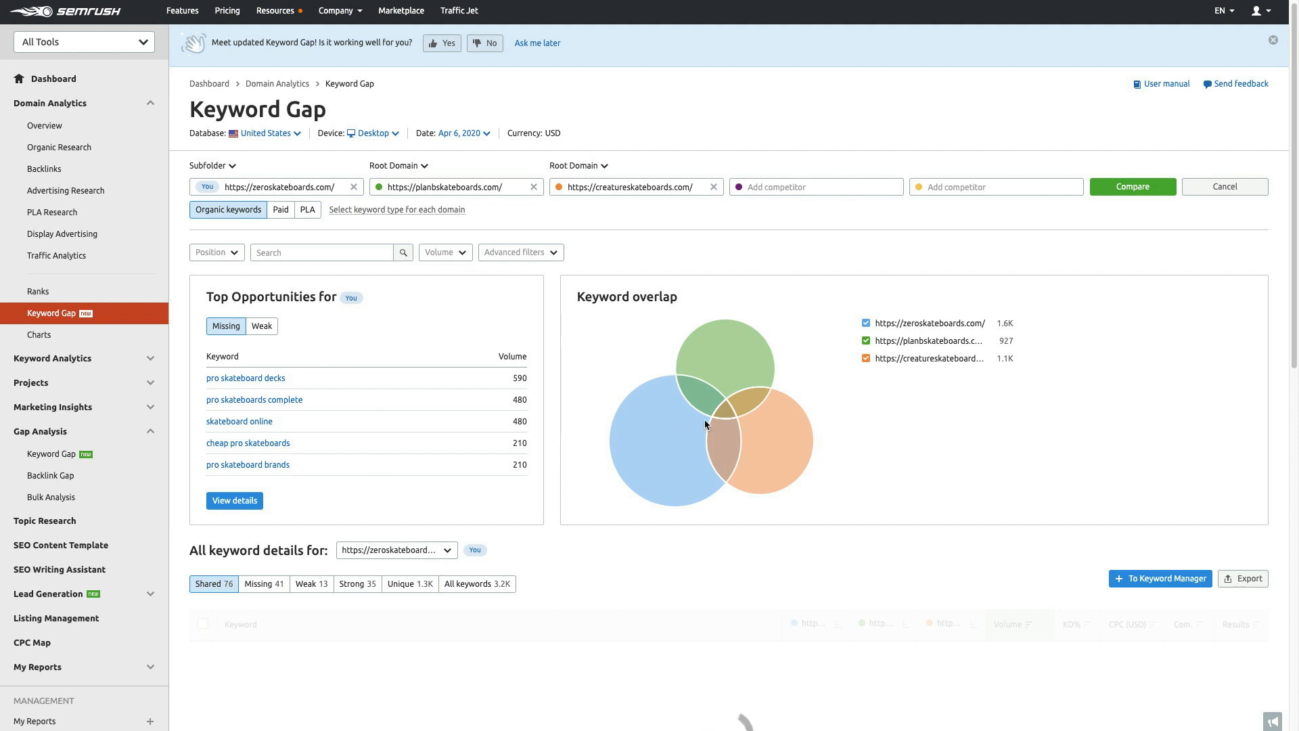
mouse_move(760, 312)
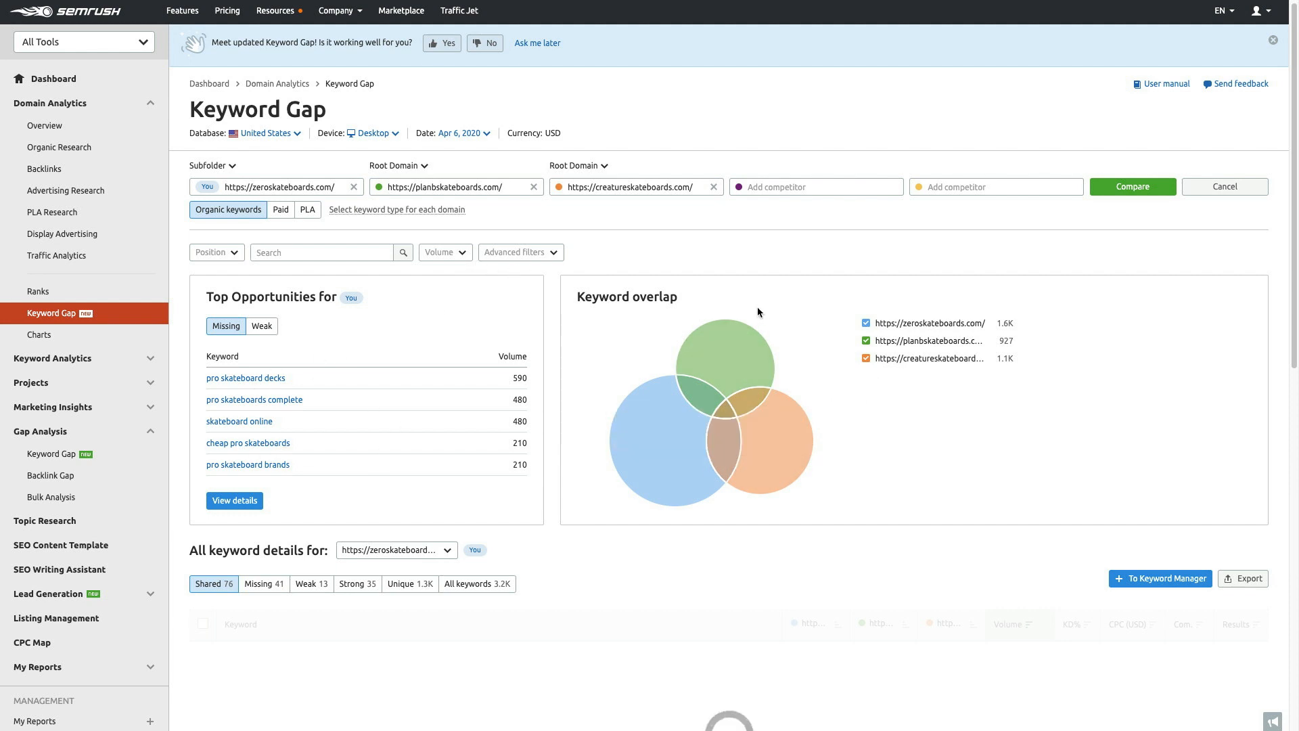
mouse_move(508, 322)
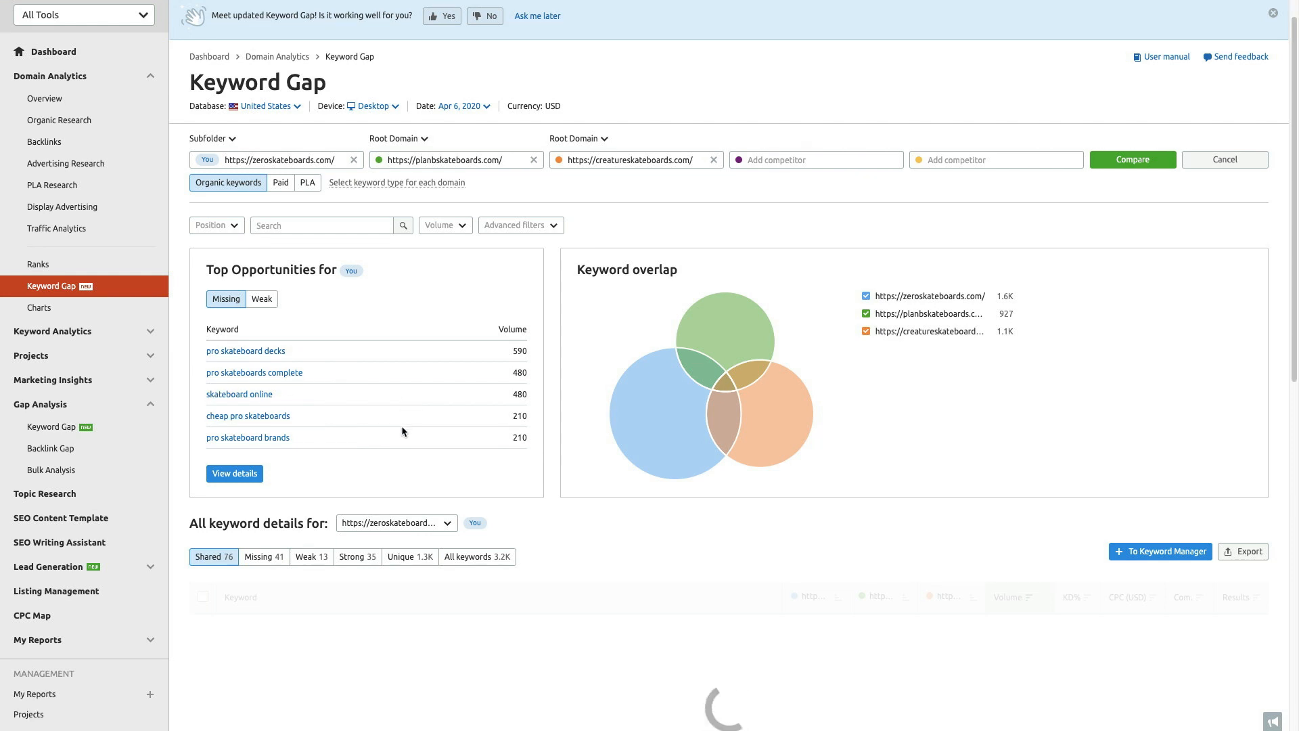
scroll(down, 3)
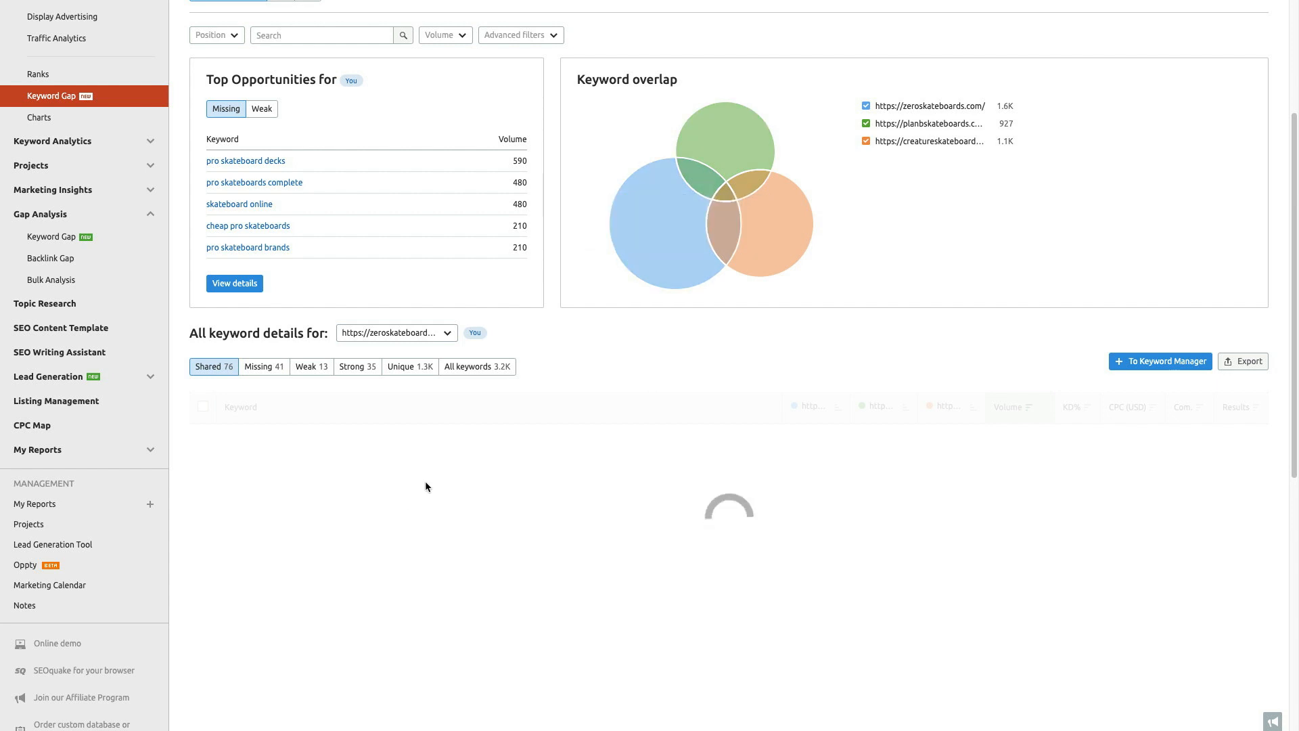
mouse_move(244, 372)
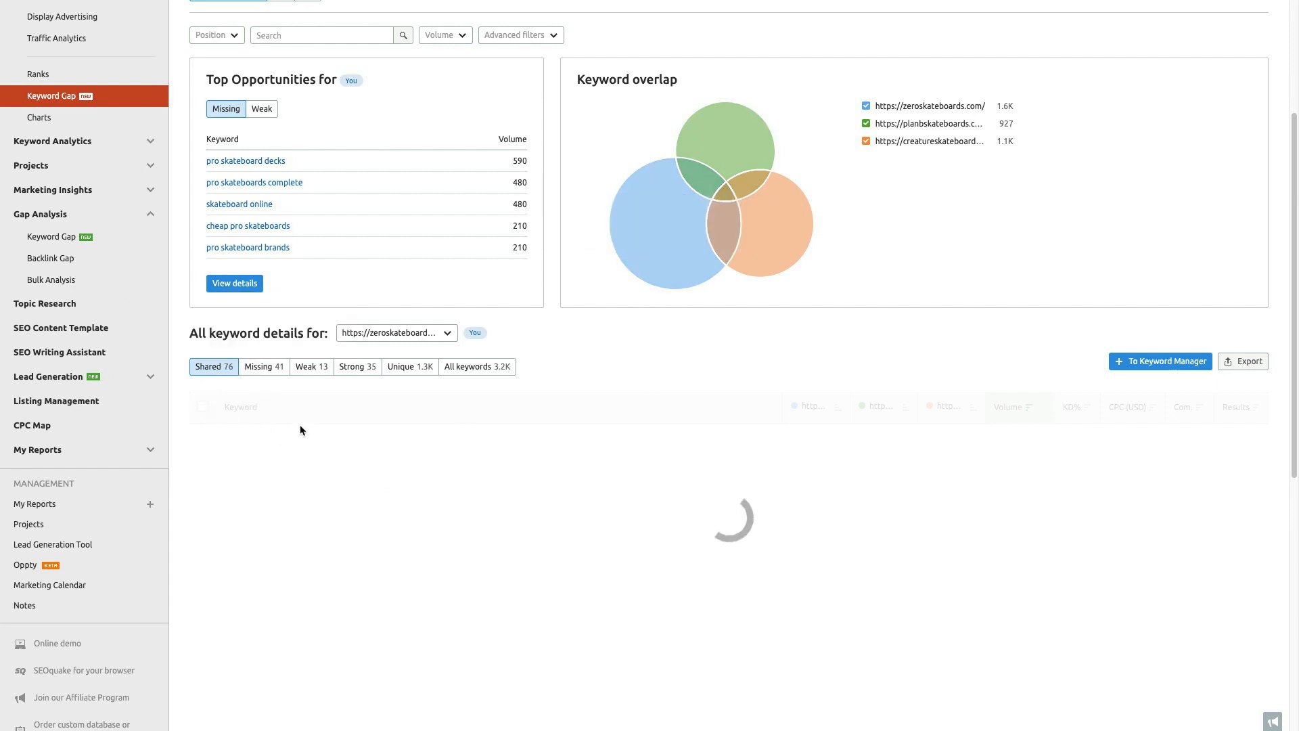
mouse_move(310, 374)
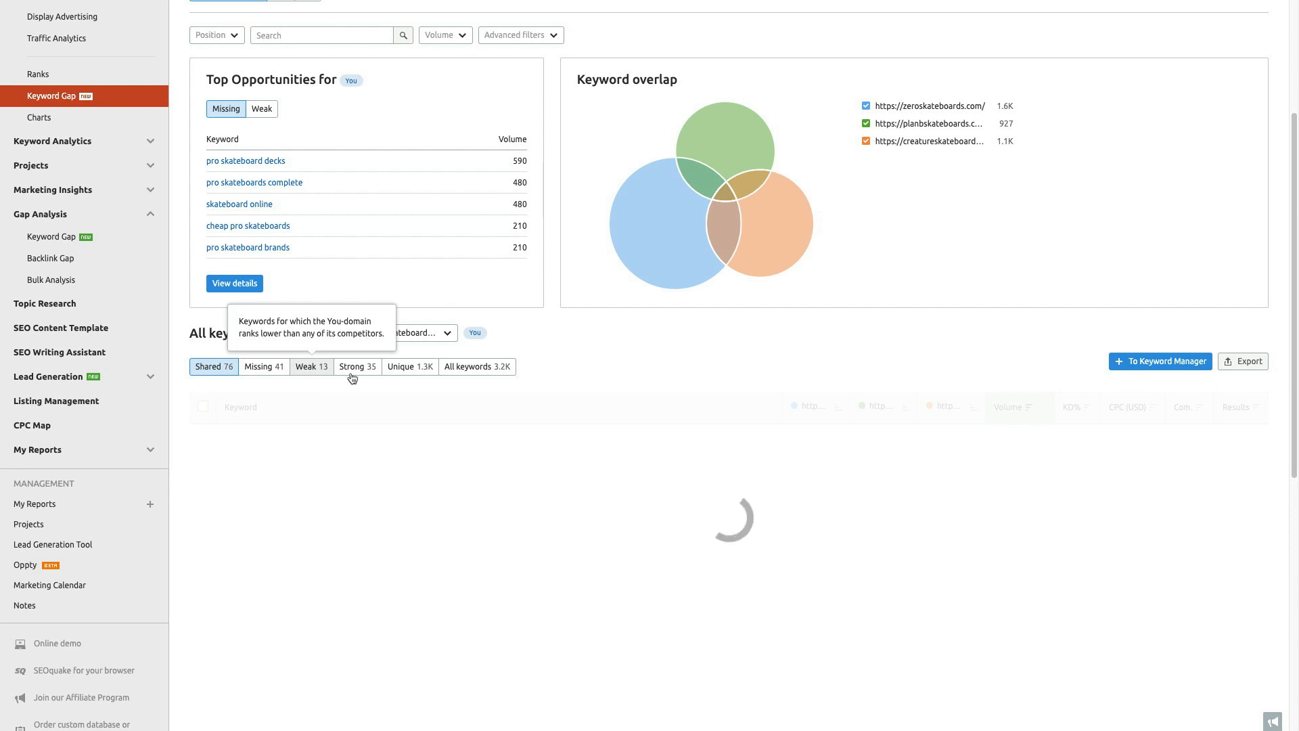
mouse_move(361, 379)
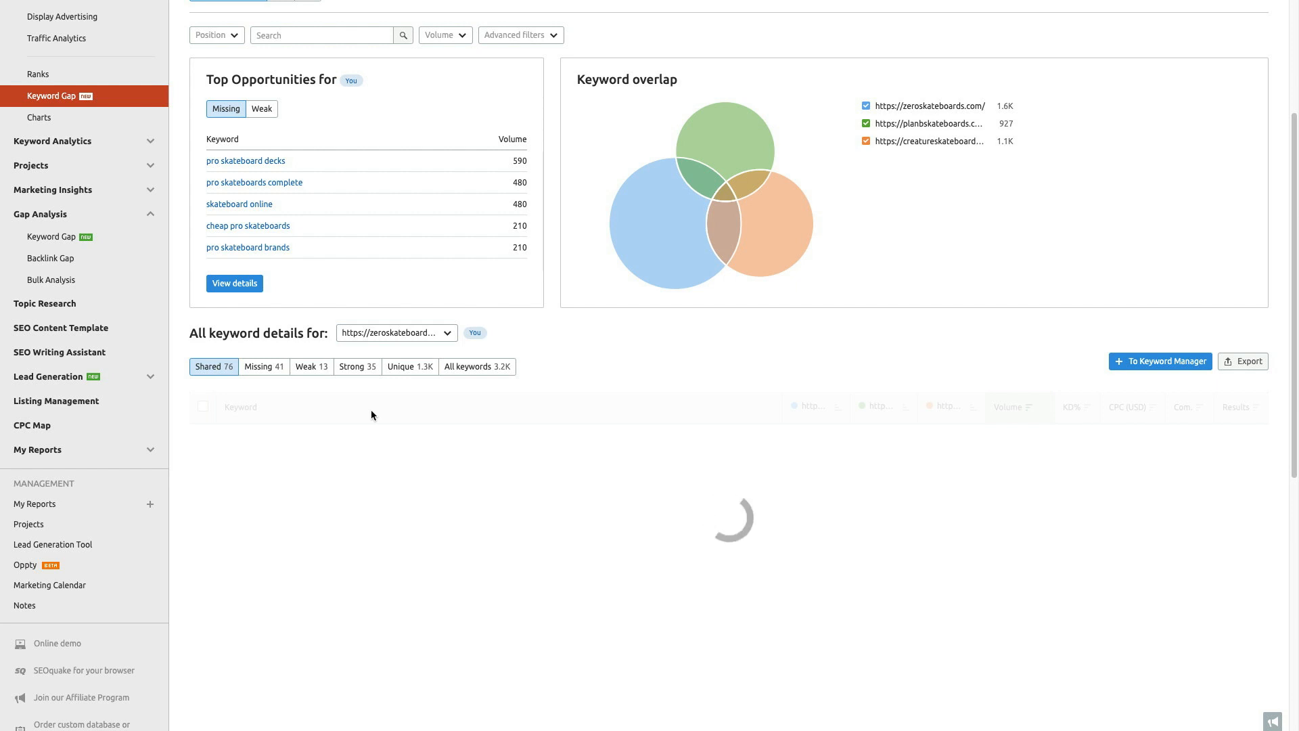
mouse_move(367, 409)
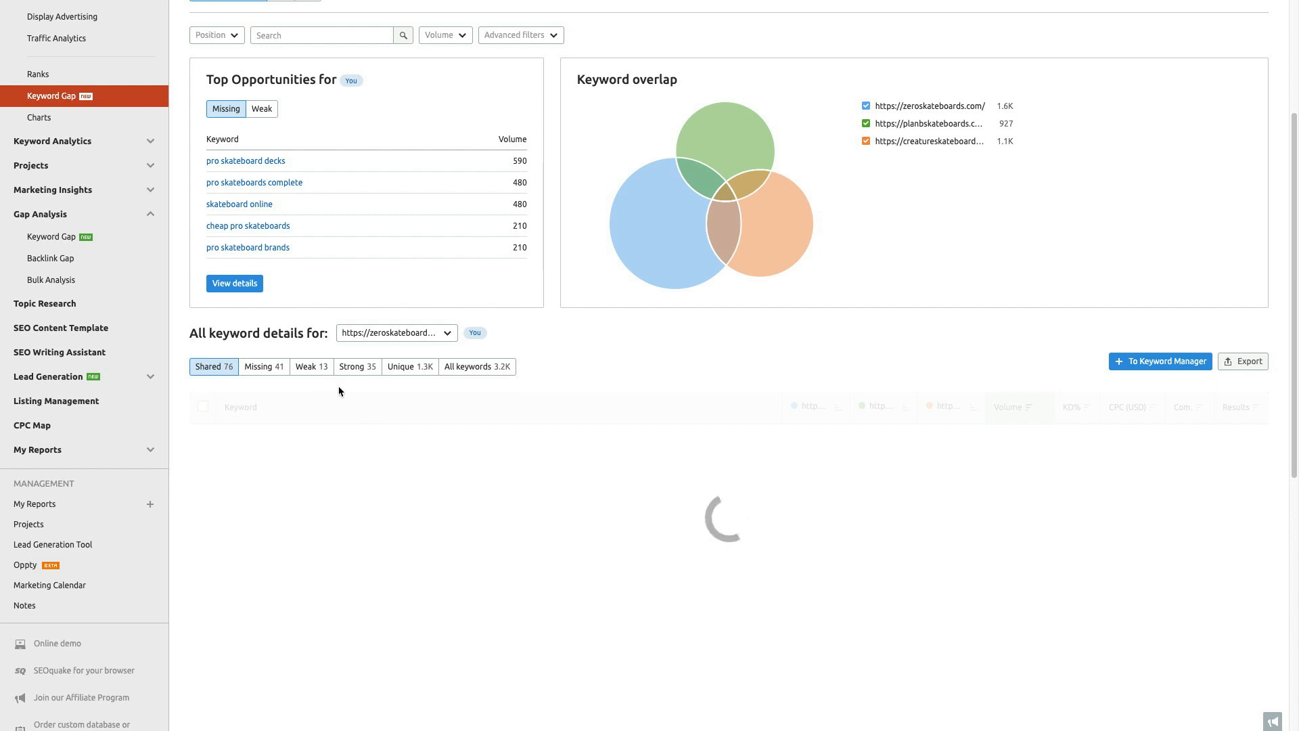
Filter the keyword details to the 35 Strong keywords and scroll through them
click(358, 367)
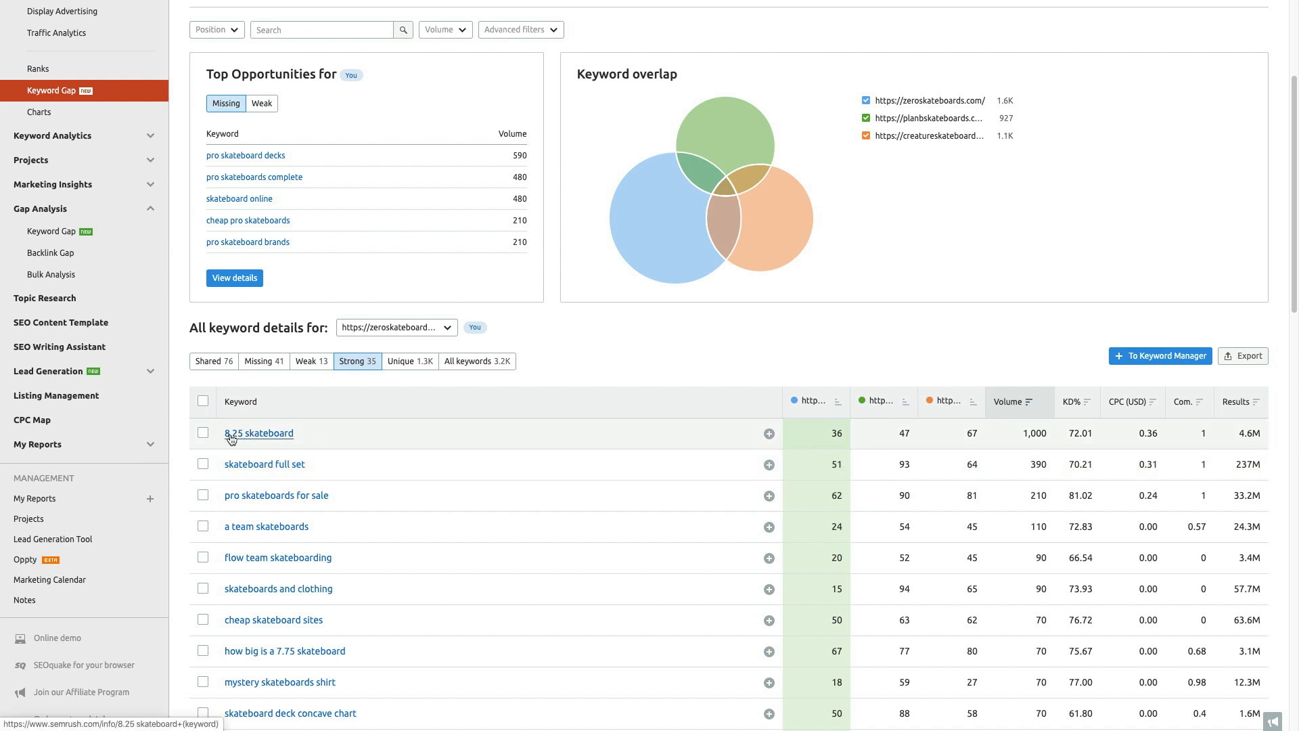
mouse_move(392, 451)
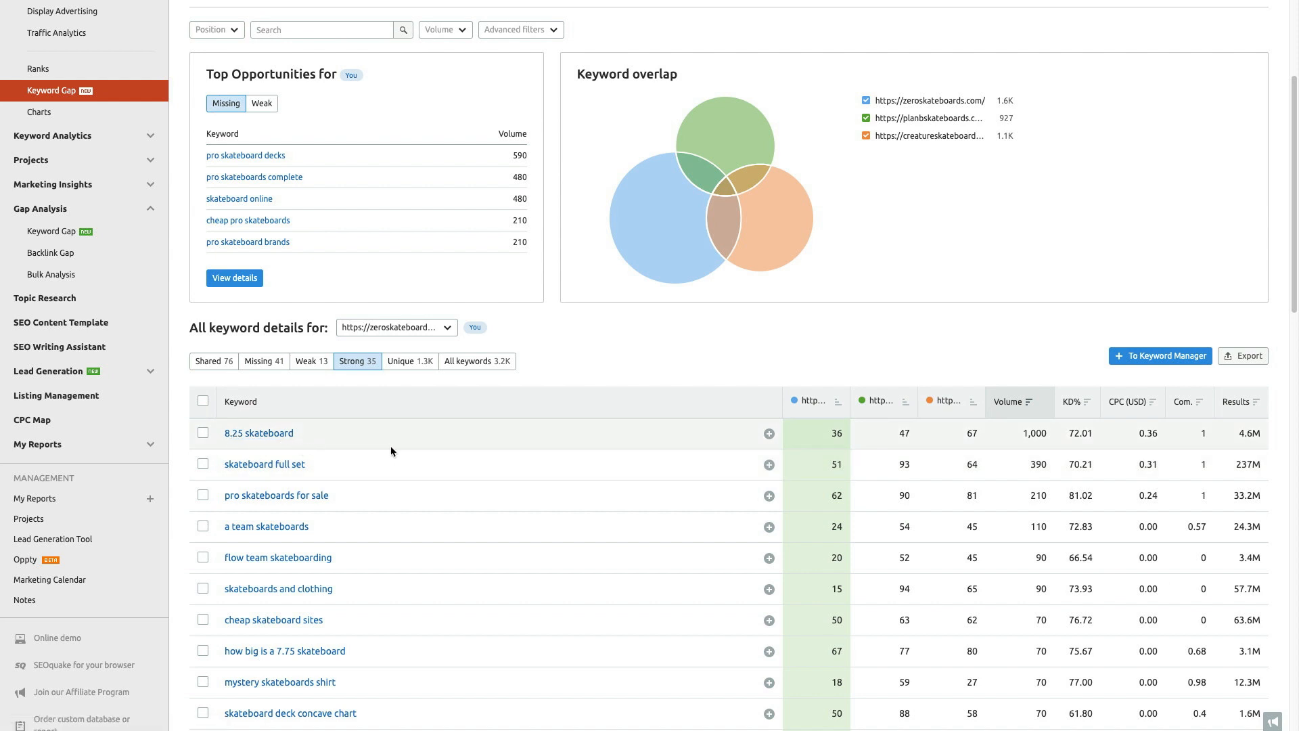
scroll(down, 3)
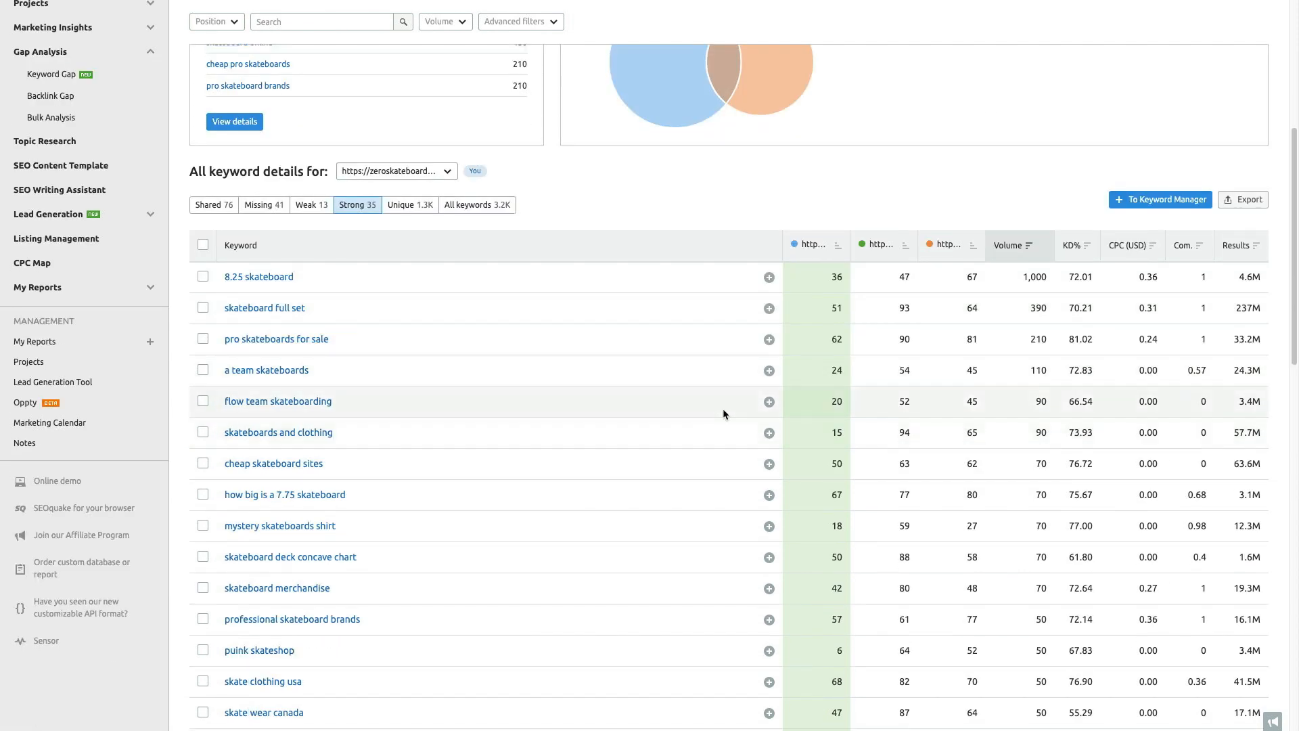
mouse_move(808, 433)
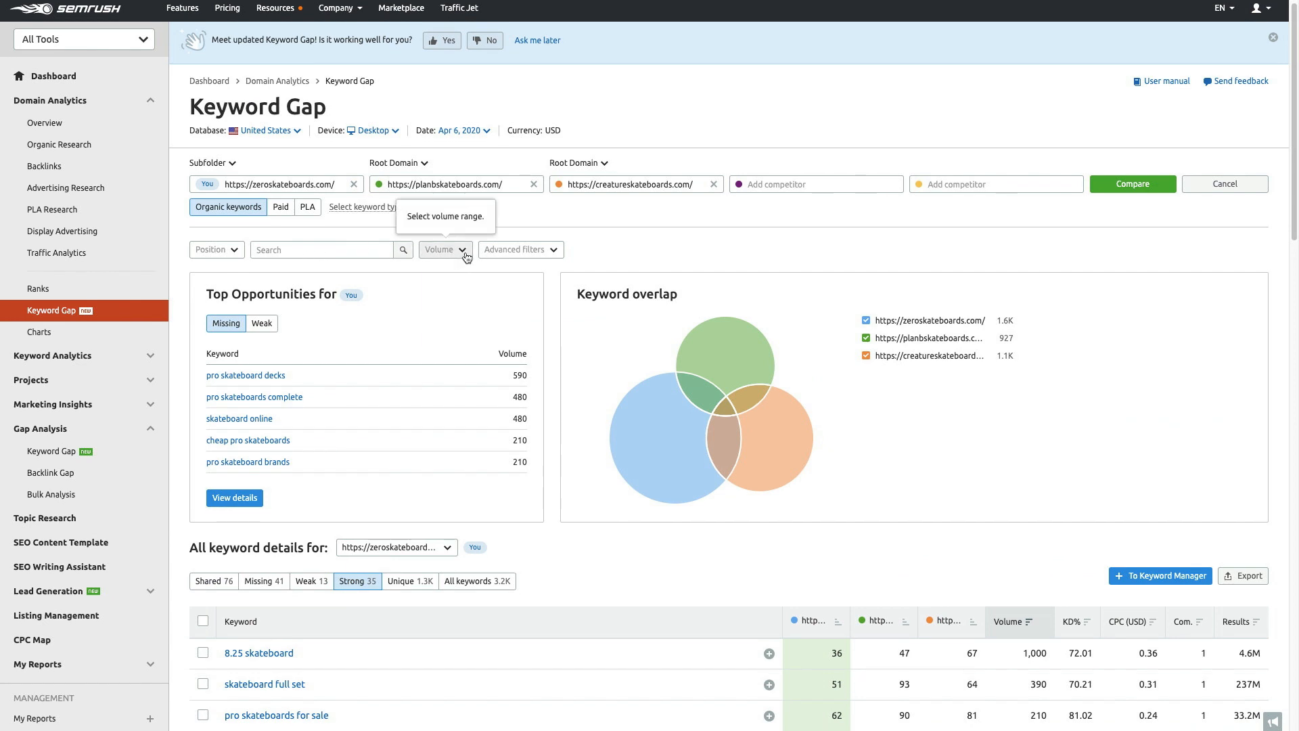
Apply the 11–100 monthly search Volume filter and scroll through the filtered Strong keywords
click(444, 249)
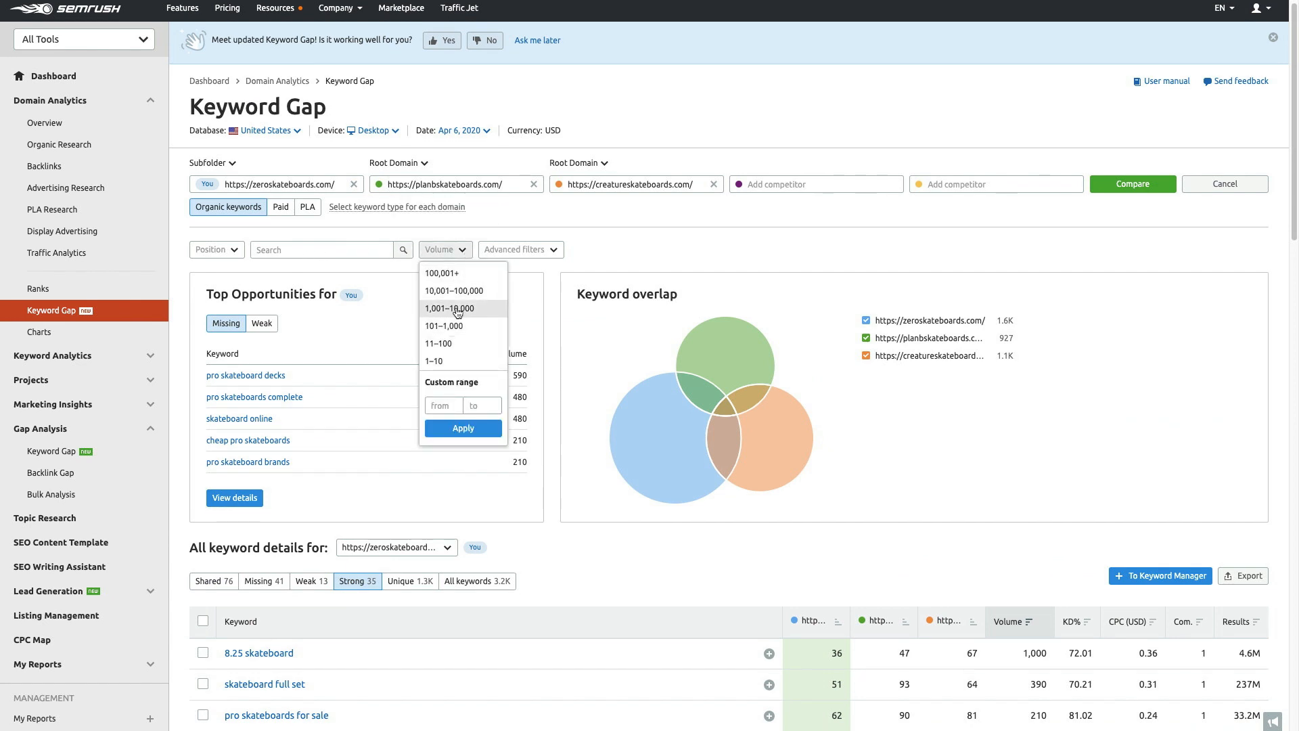
mouse_move(449, 295)
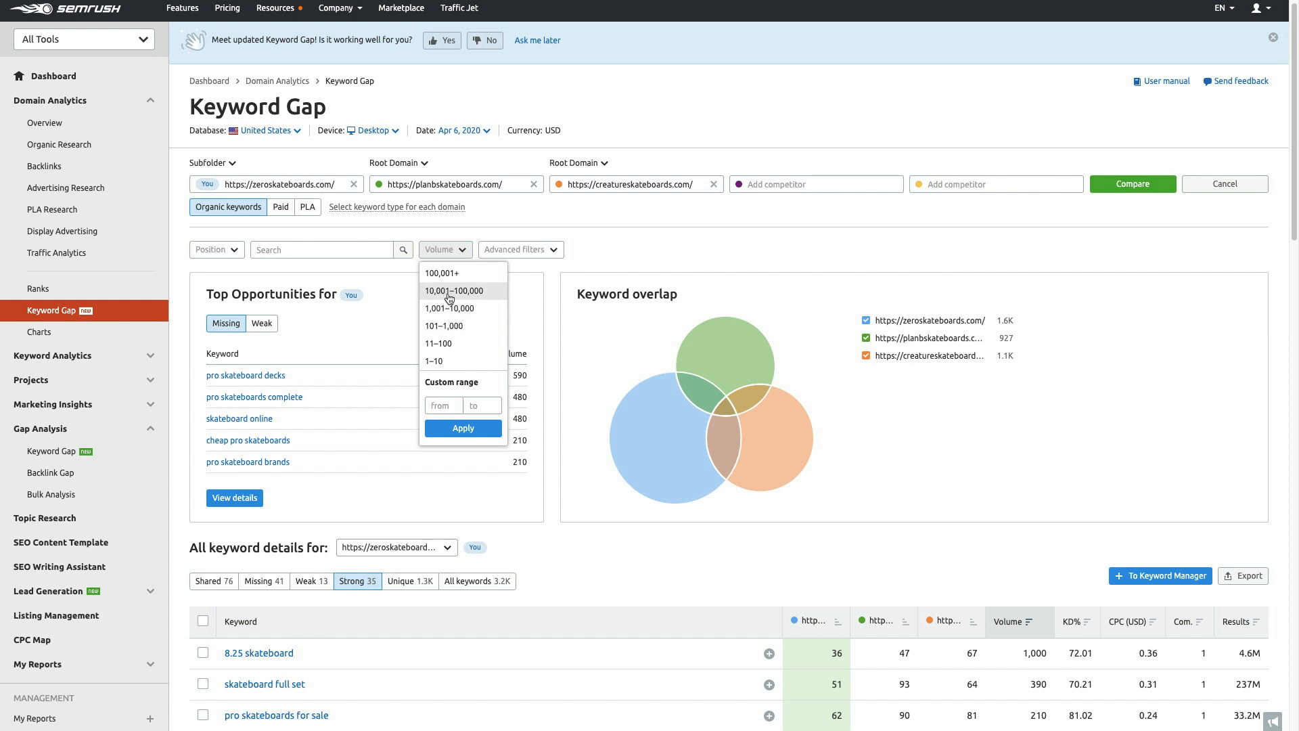
mouse_move(457, 347)
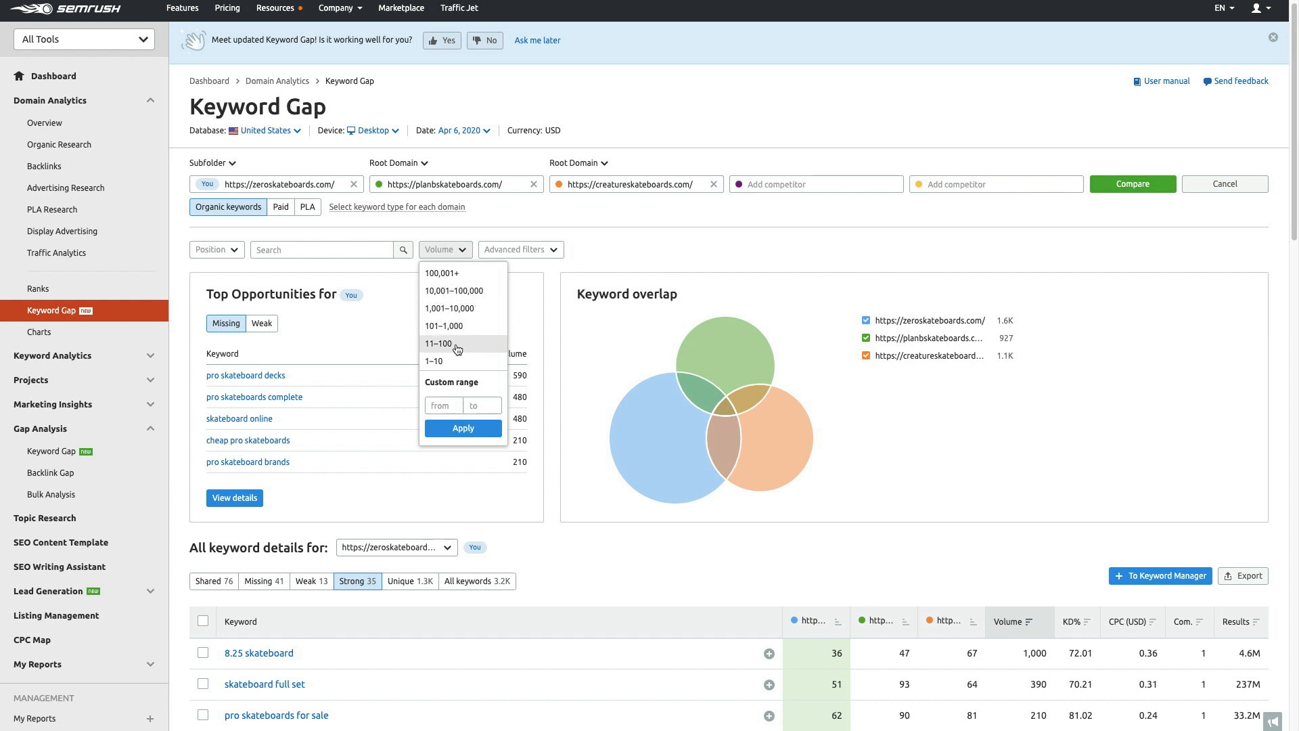
click(438, 343)
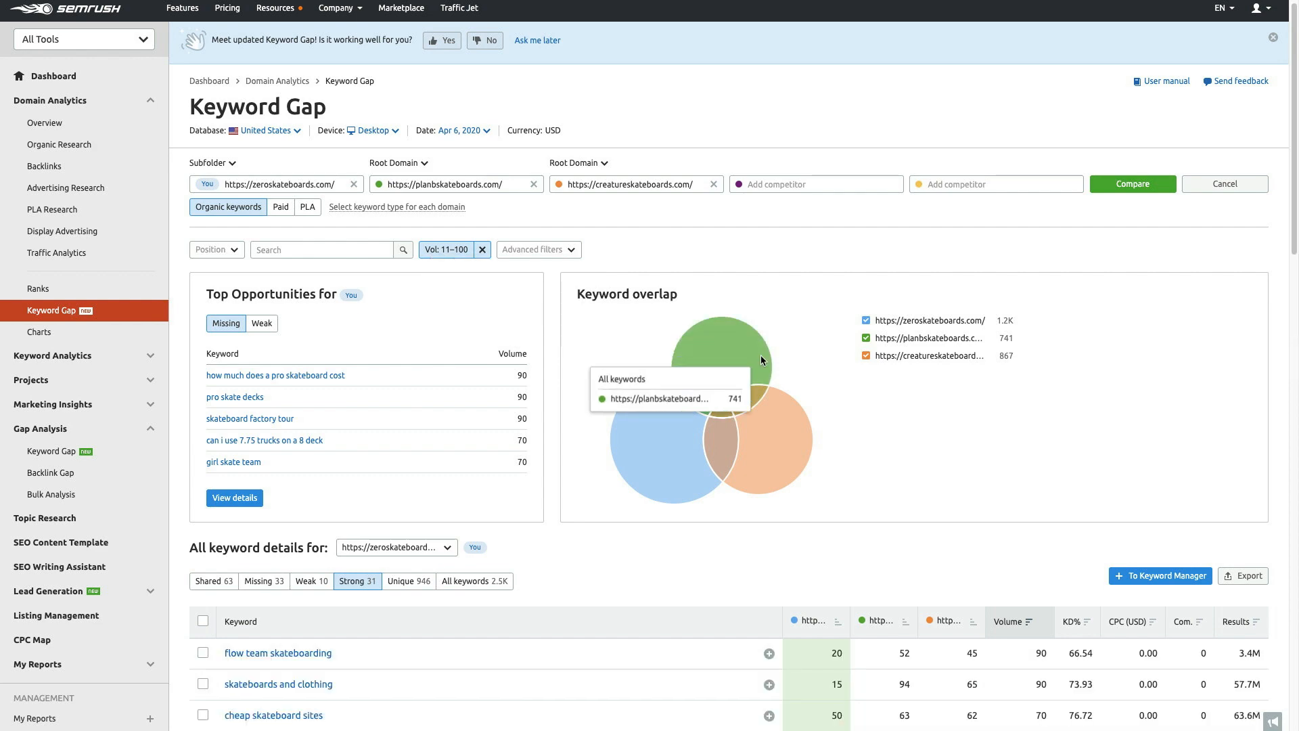
scroll(down, 3)
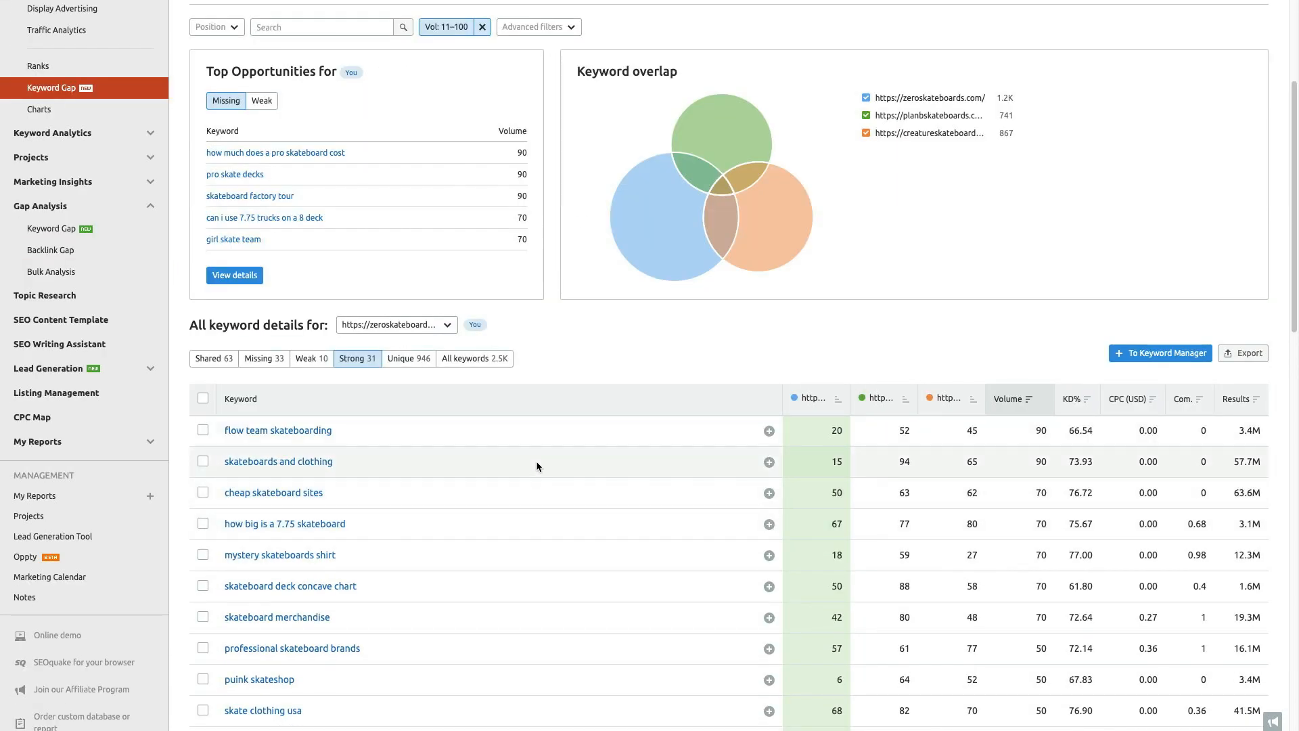
scroll(up, 3)
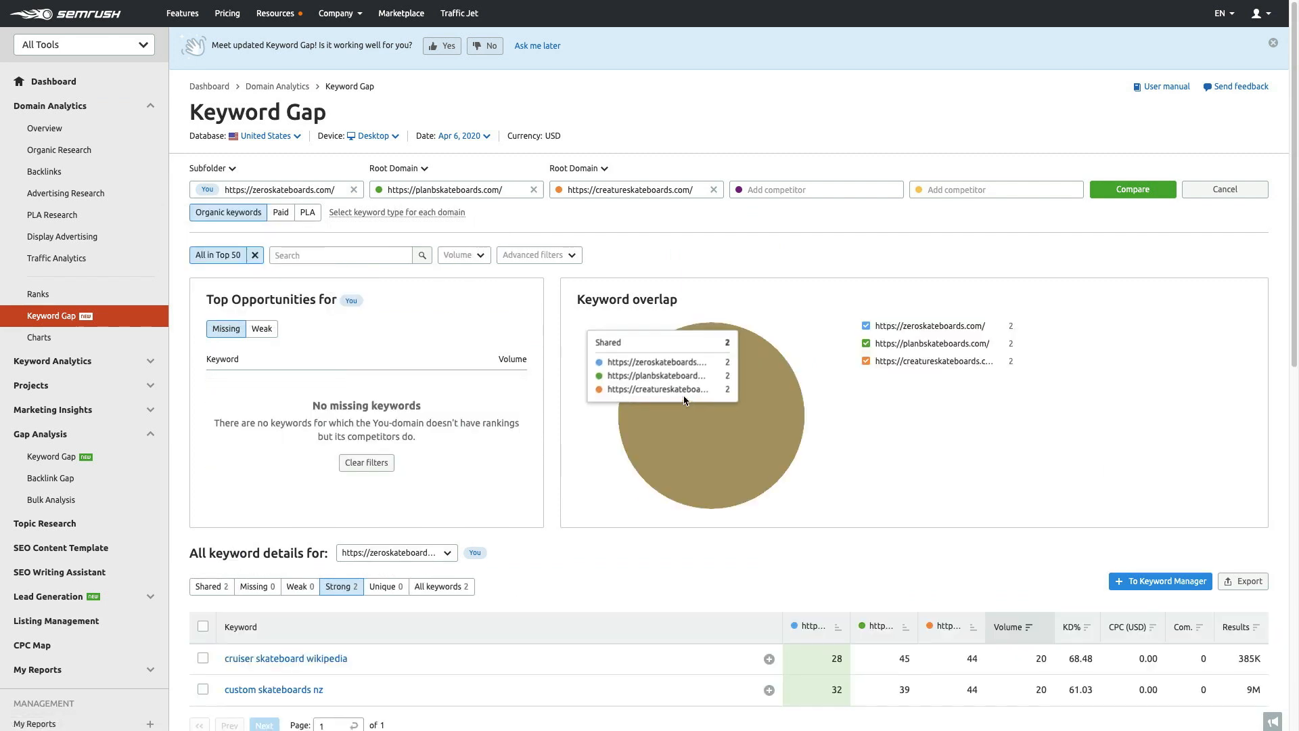
Scroll through the unfiltered Strong list of 35 keywords led by '8.25 skateboard'
scroll(down, 3)
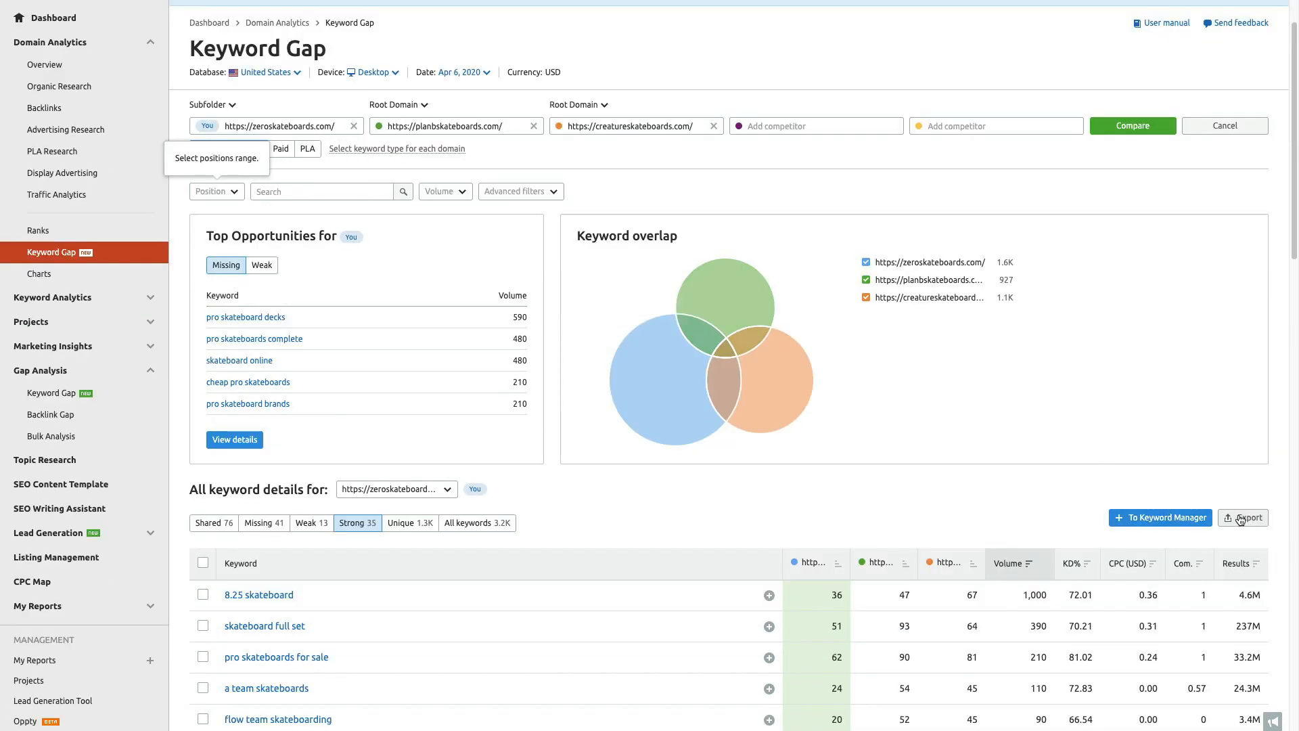
Scroll down toward the keyword details table
scroll(down, 3)
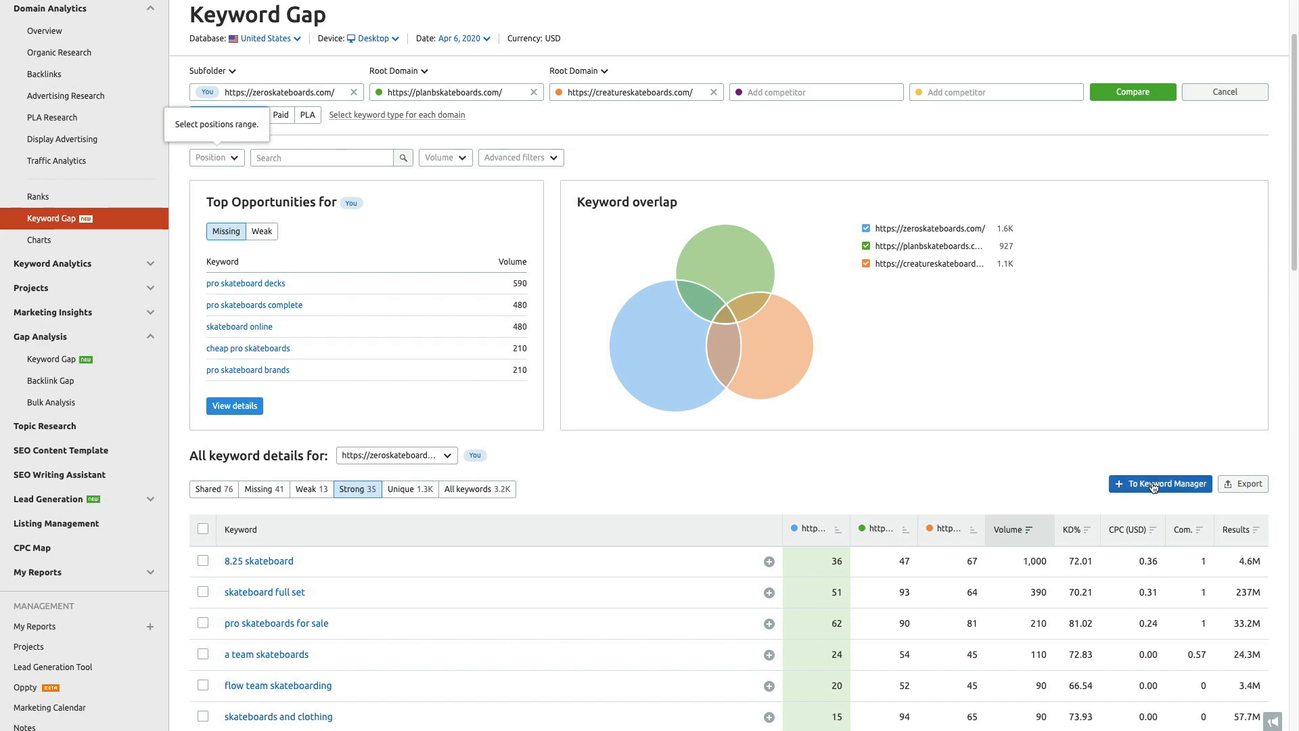
mouse_move(884, 447)
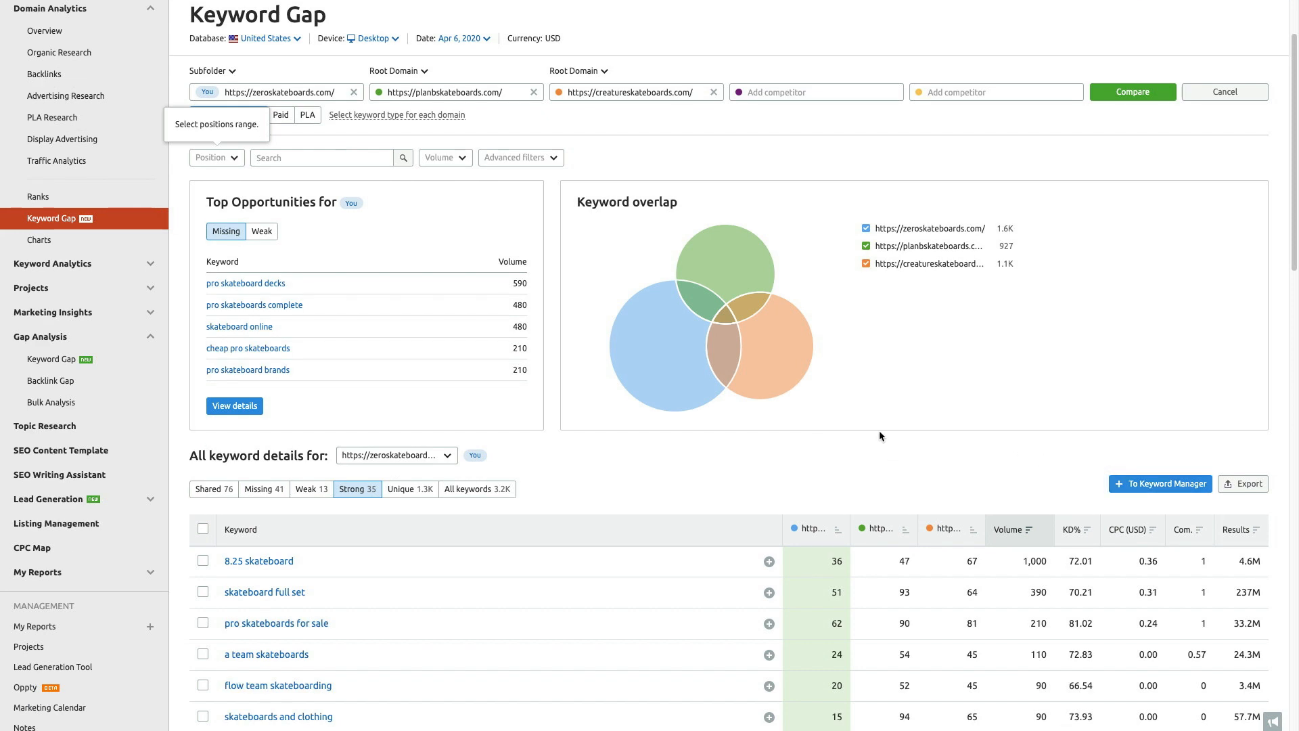
mouse_move(615, 497)
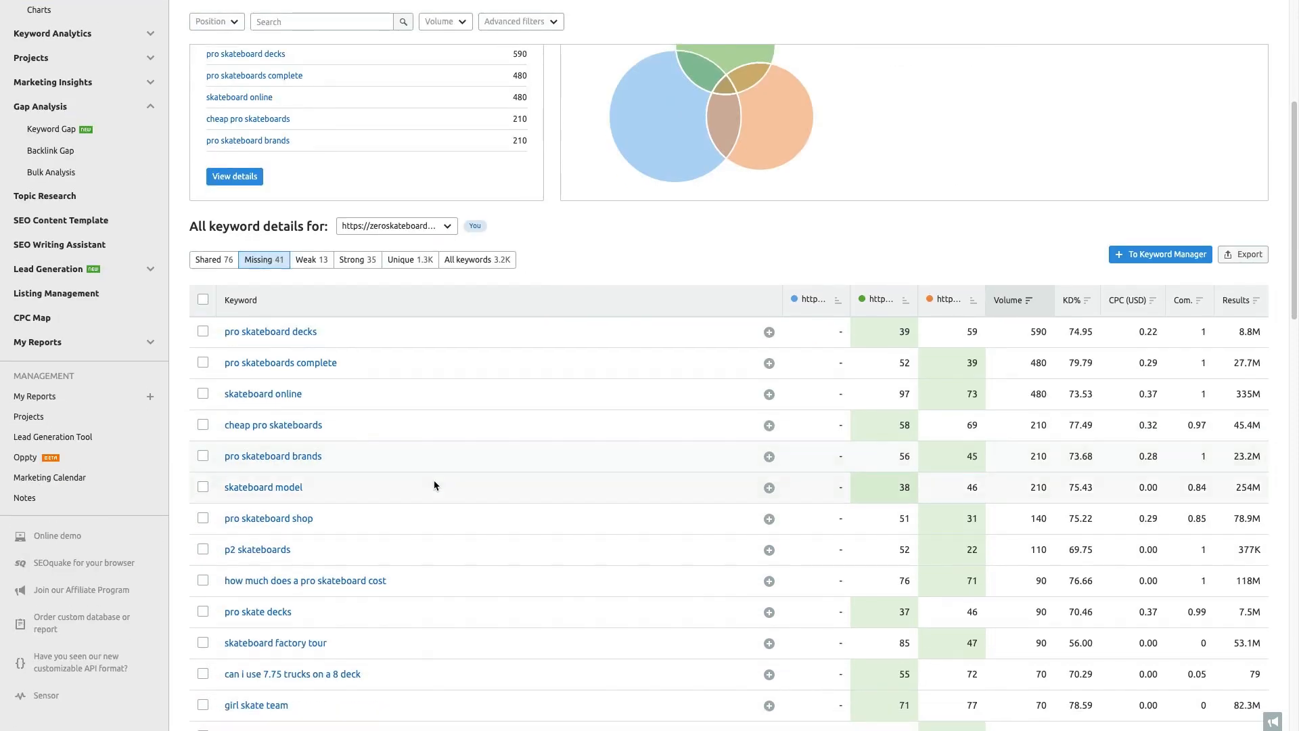
scroll(down, 3)
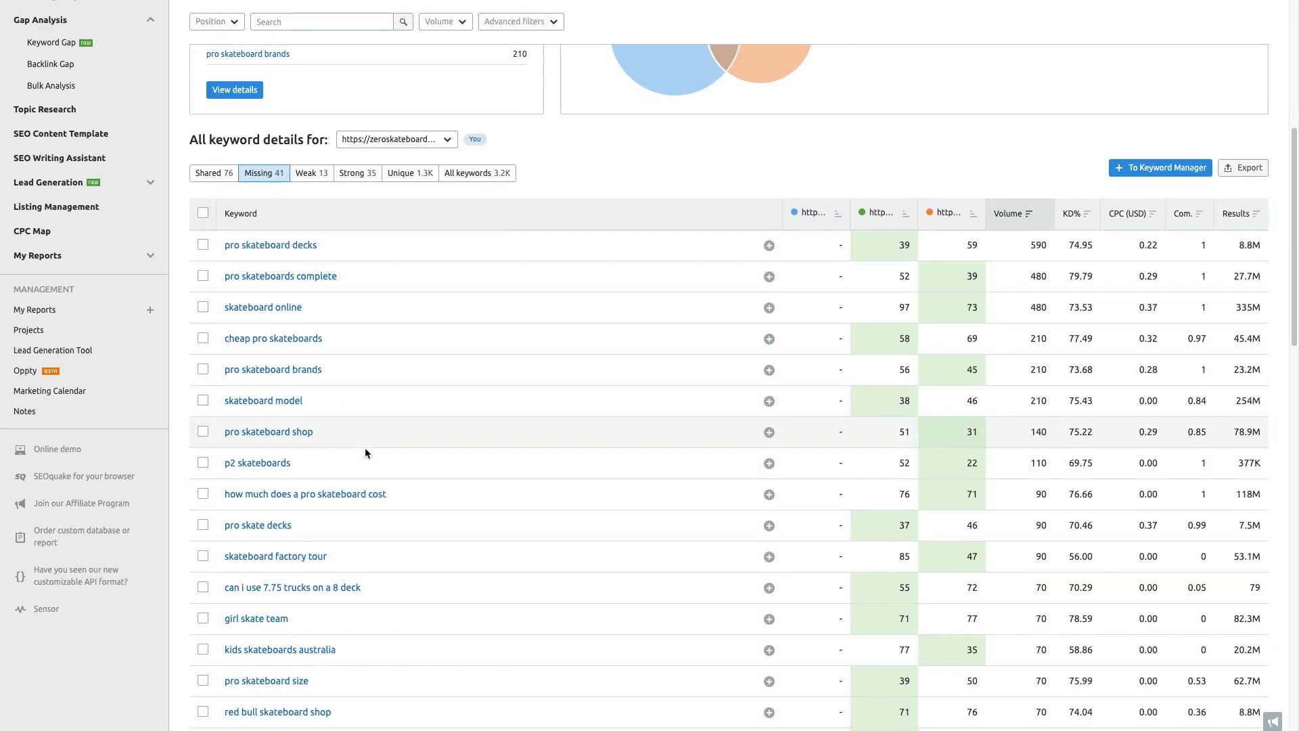
mouse_move(676, 329)
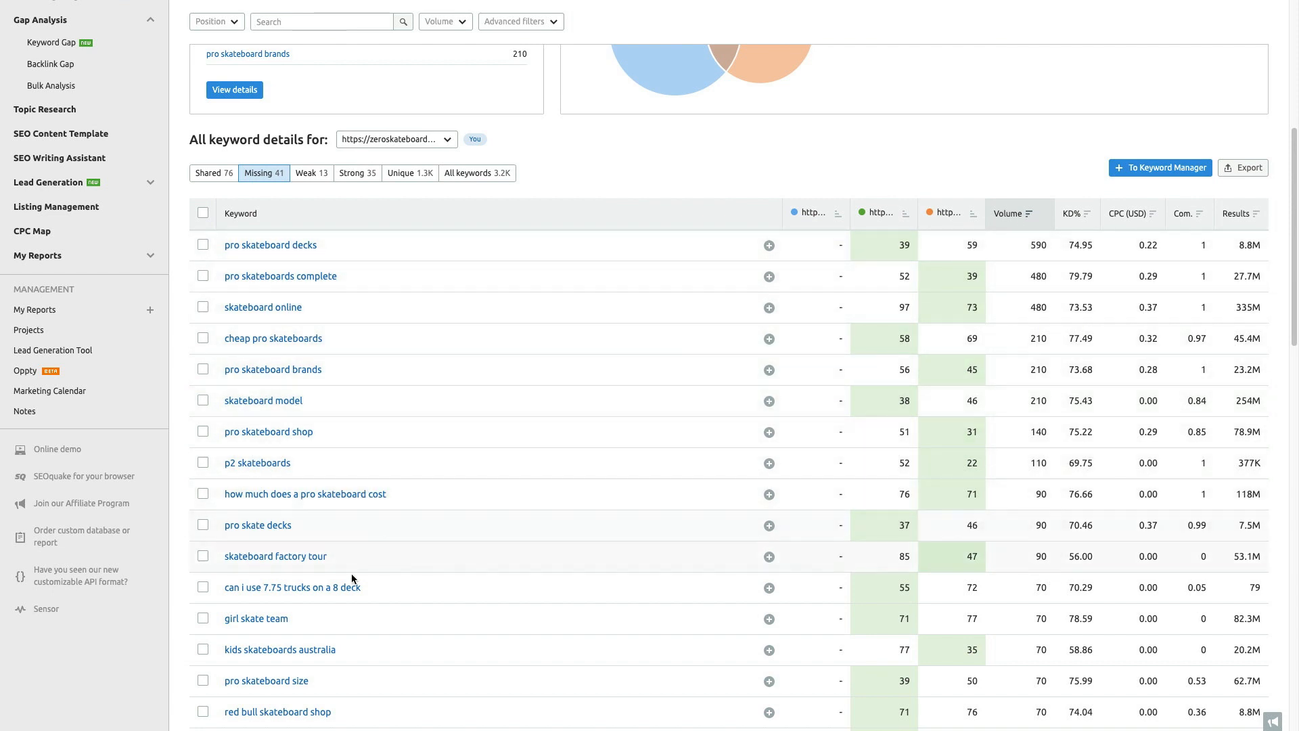
scroll(down, 3)
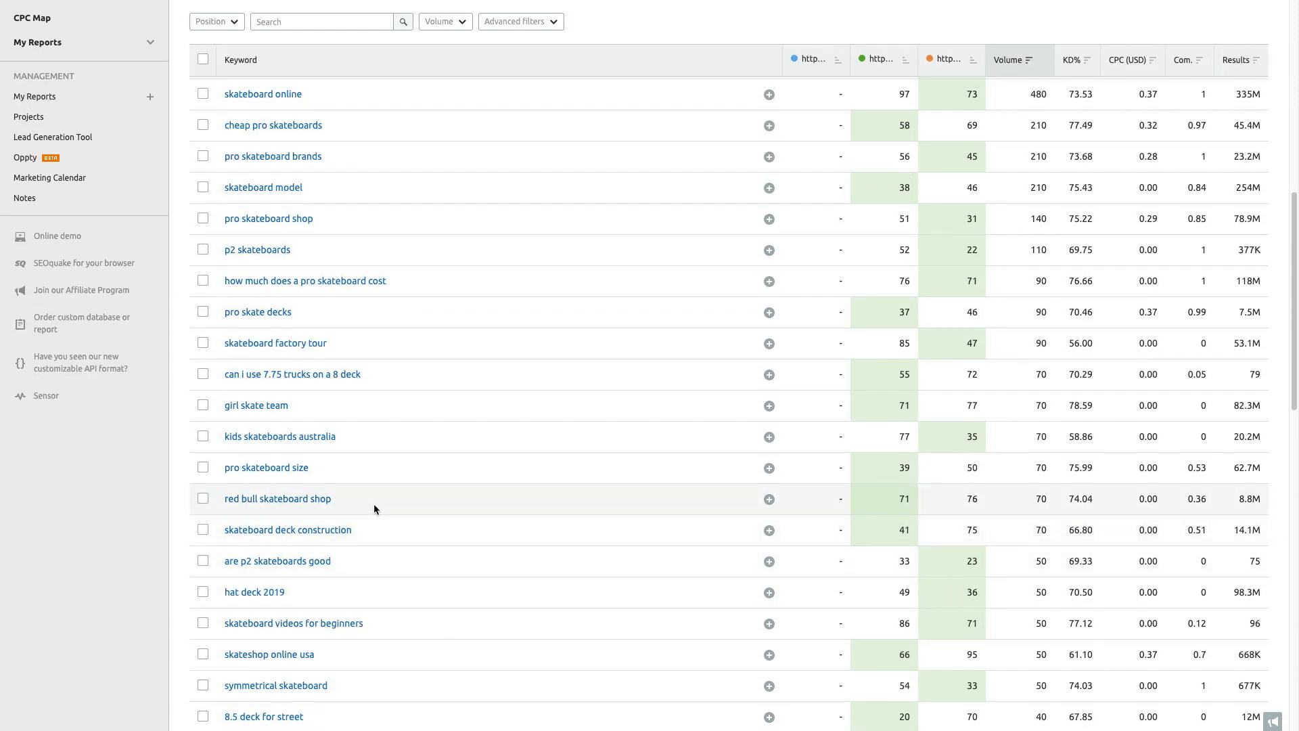
scroll(down, 3)
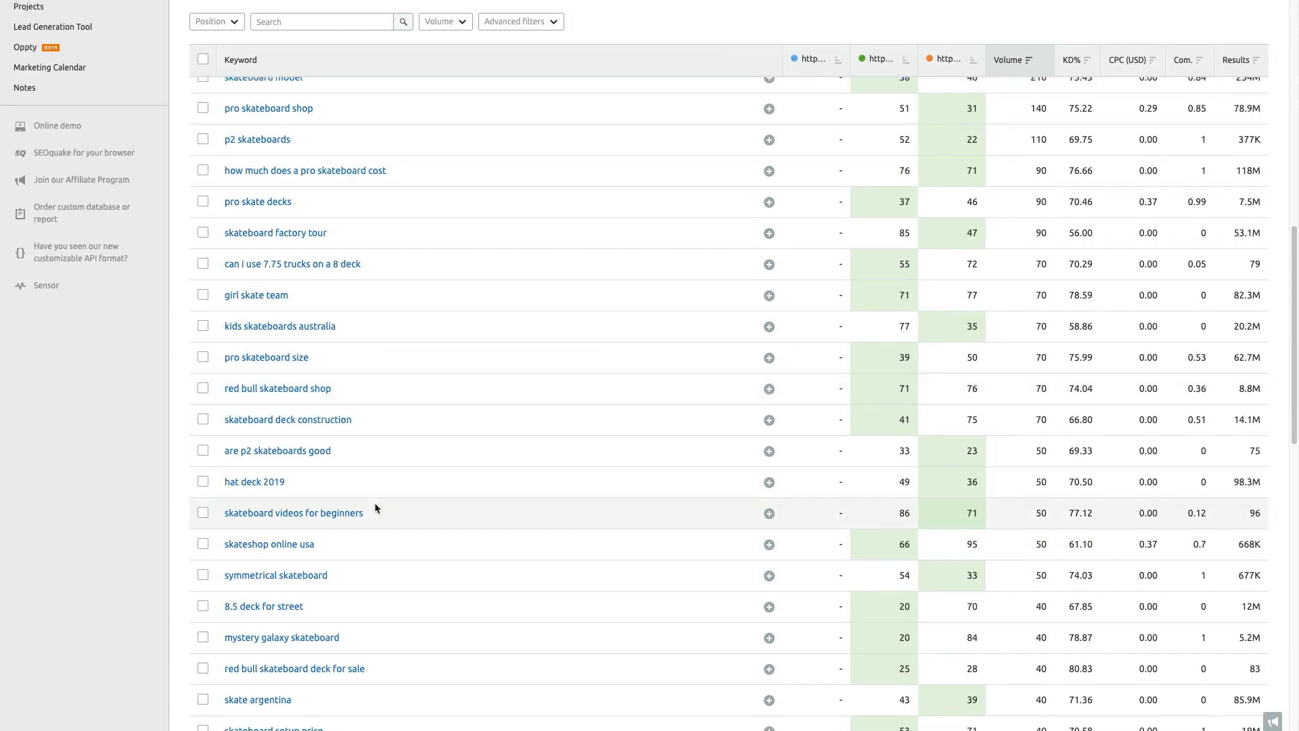
mouse_move(490, 452)
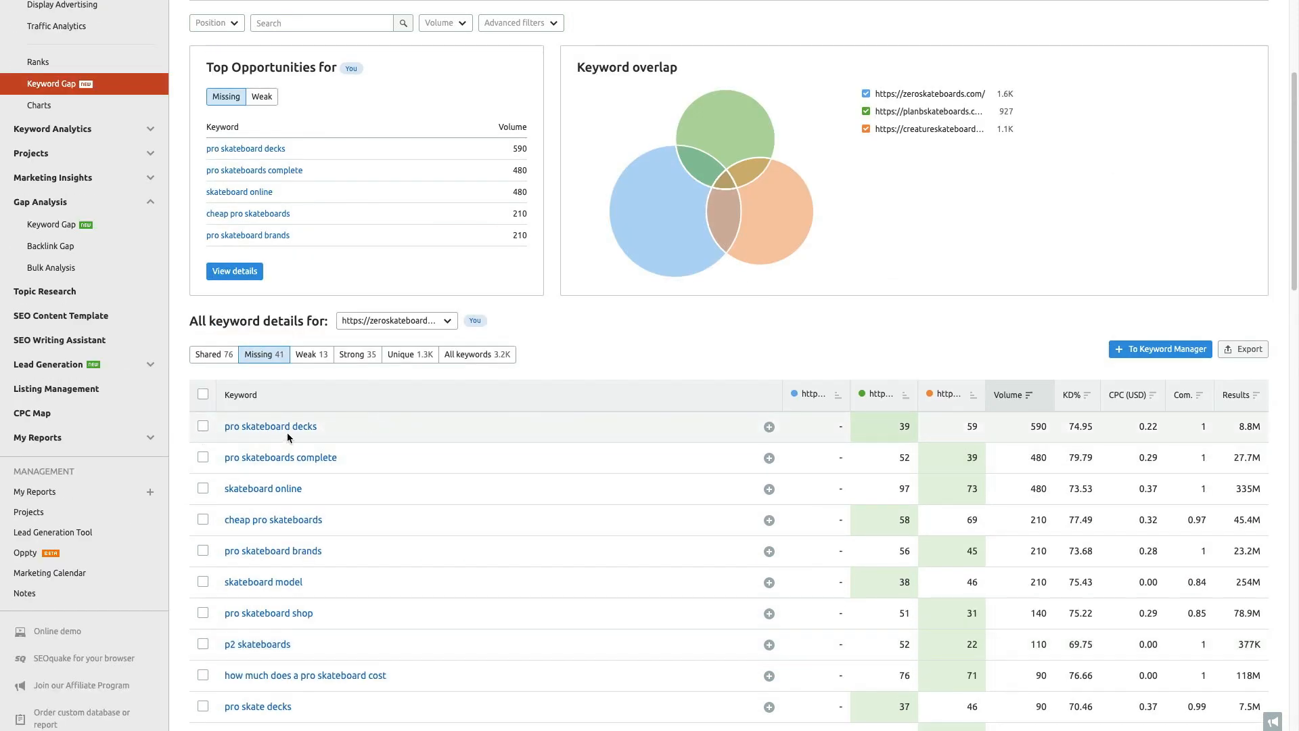
mouse_move(258, 466)
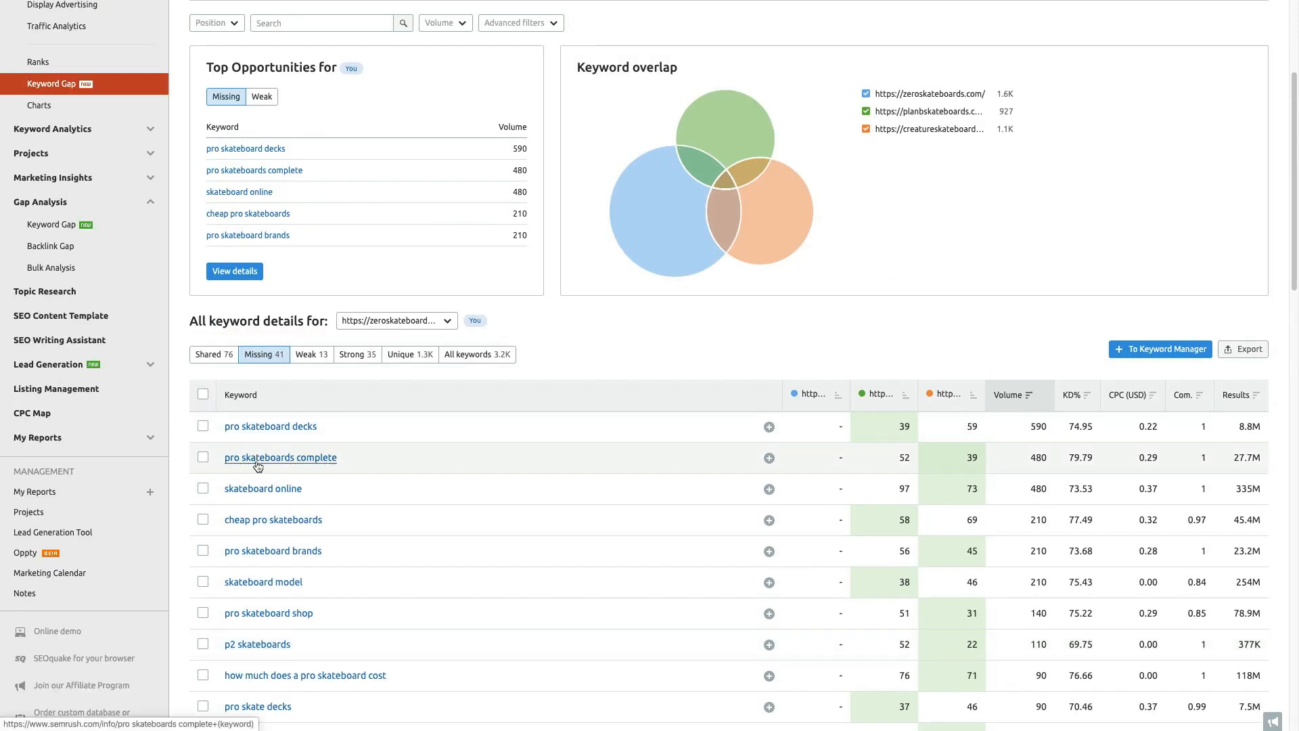
mouse_move(647, 438)
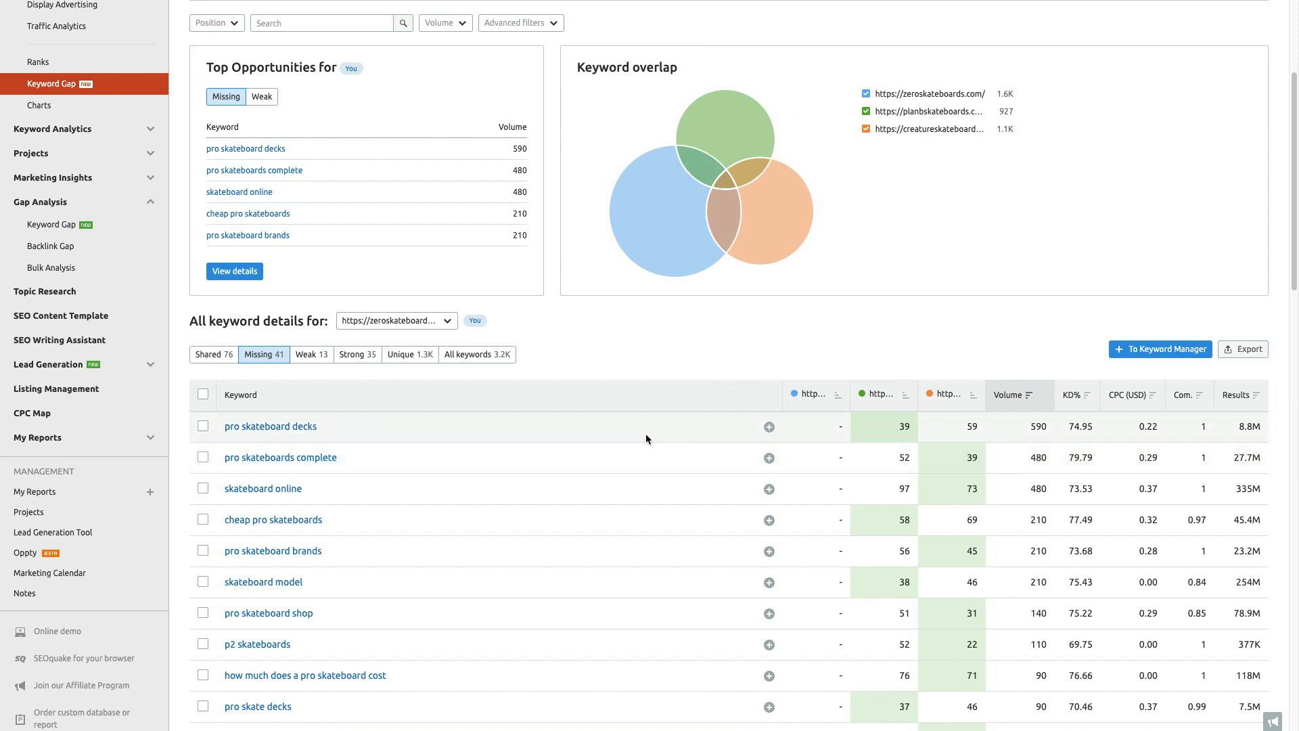
mouse_move(396, 475)
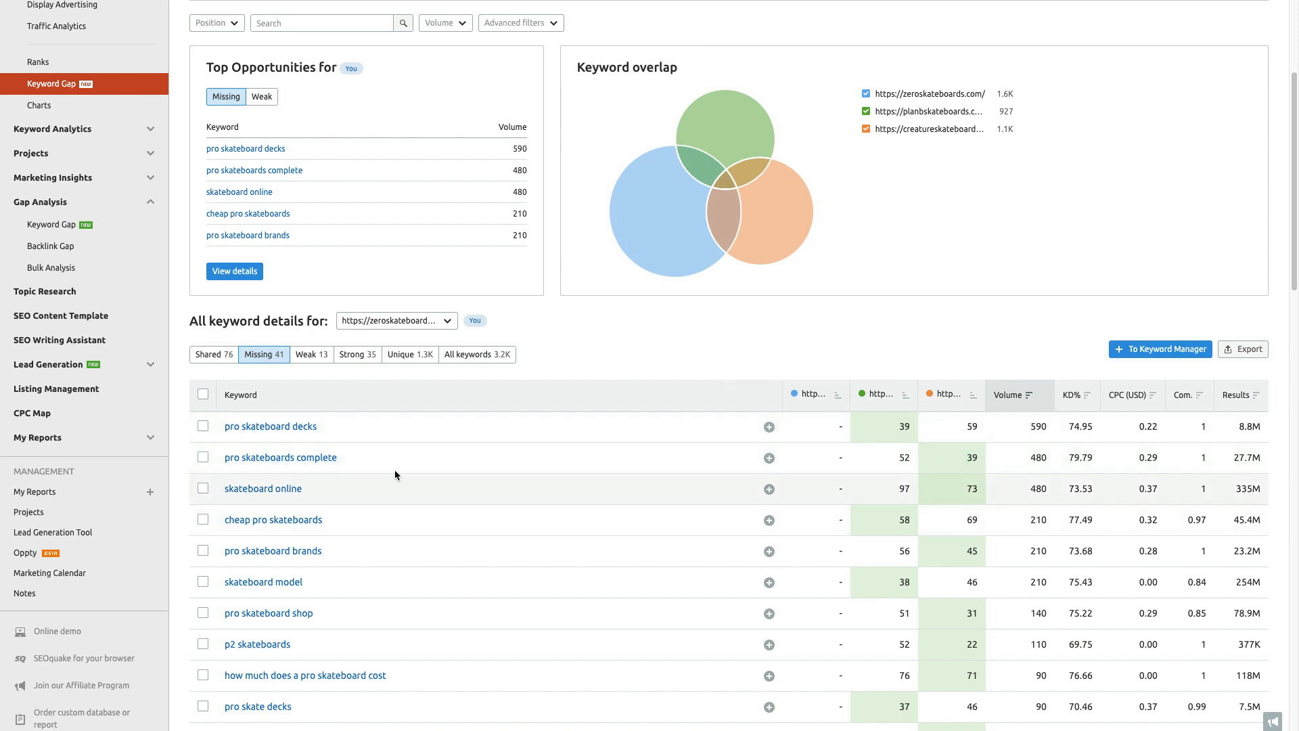
mouse_move(313, 576)
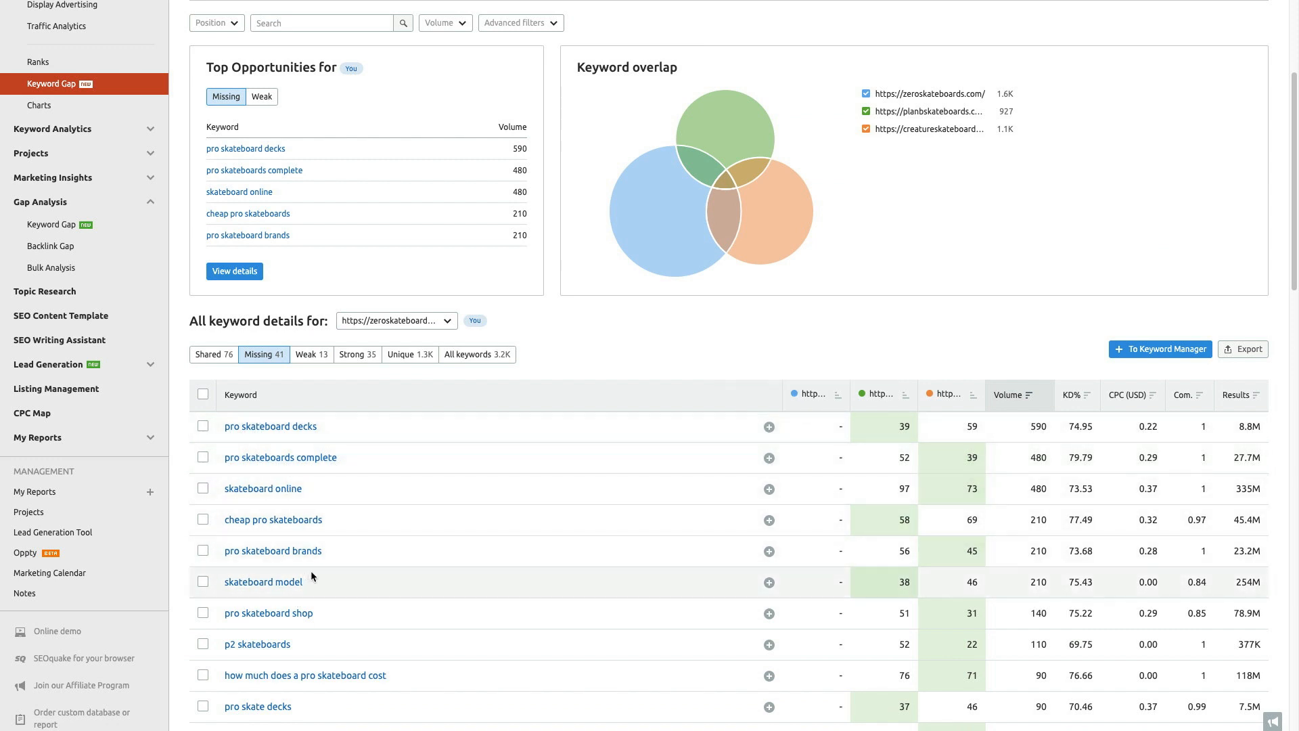
mouse_move(396, 510)
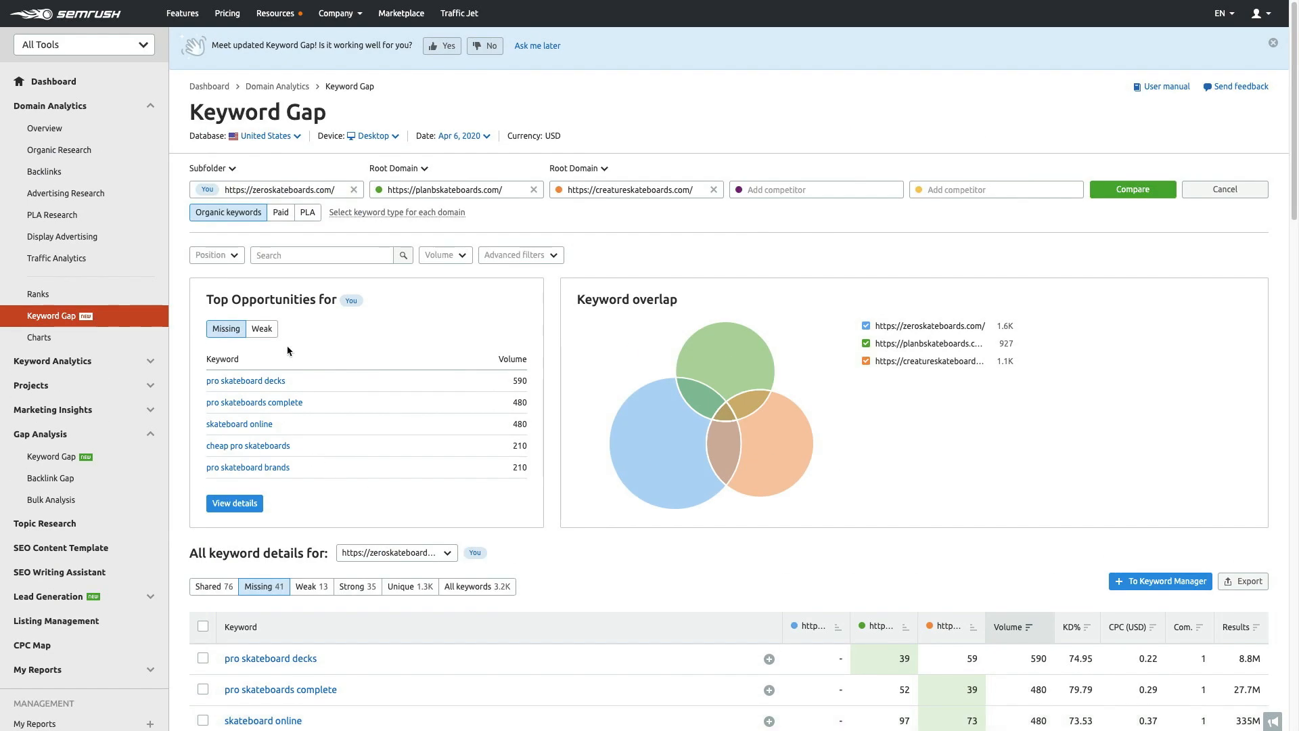
mouse_move(657, 185)
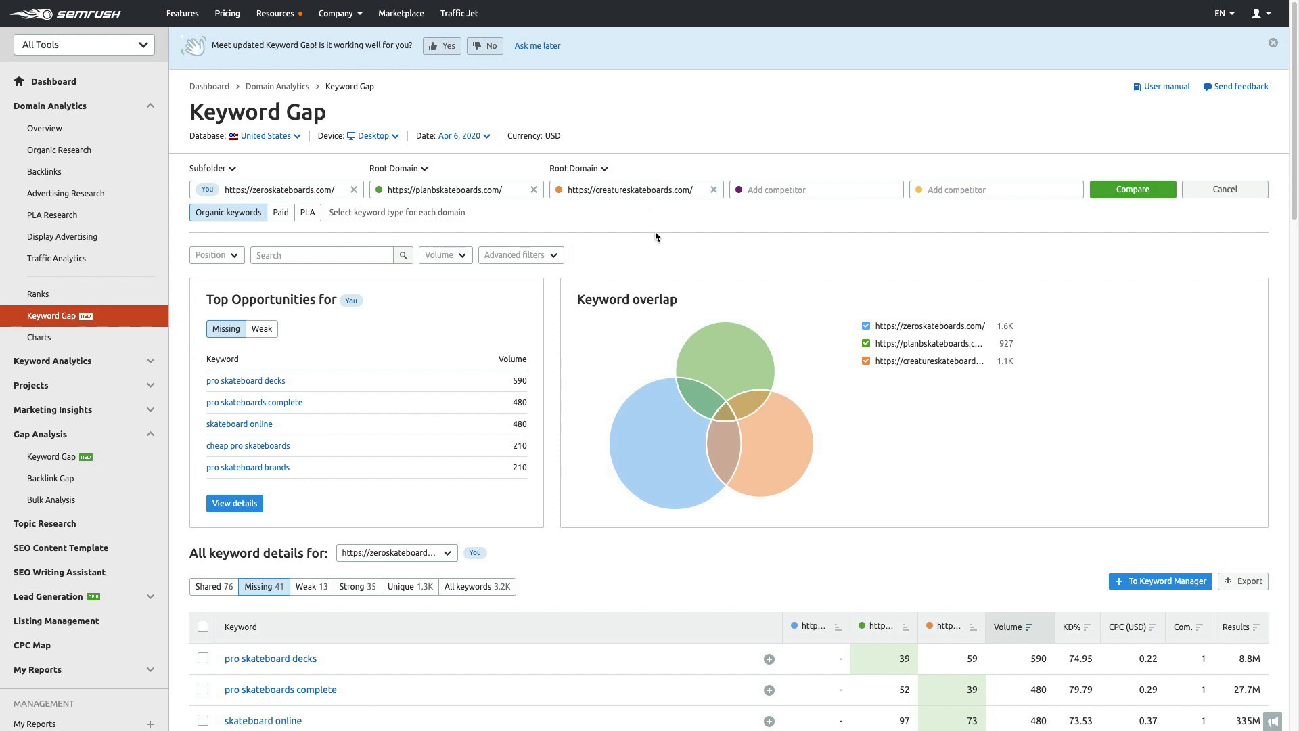
mouse_move(629, 214)
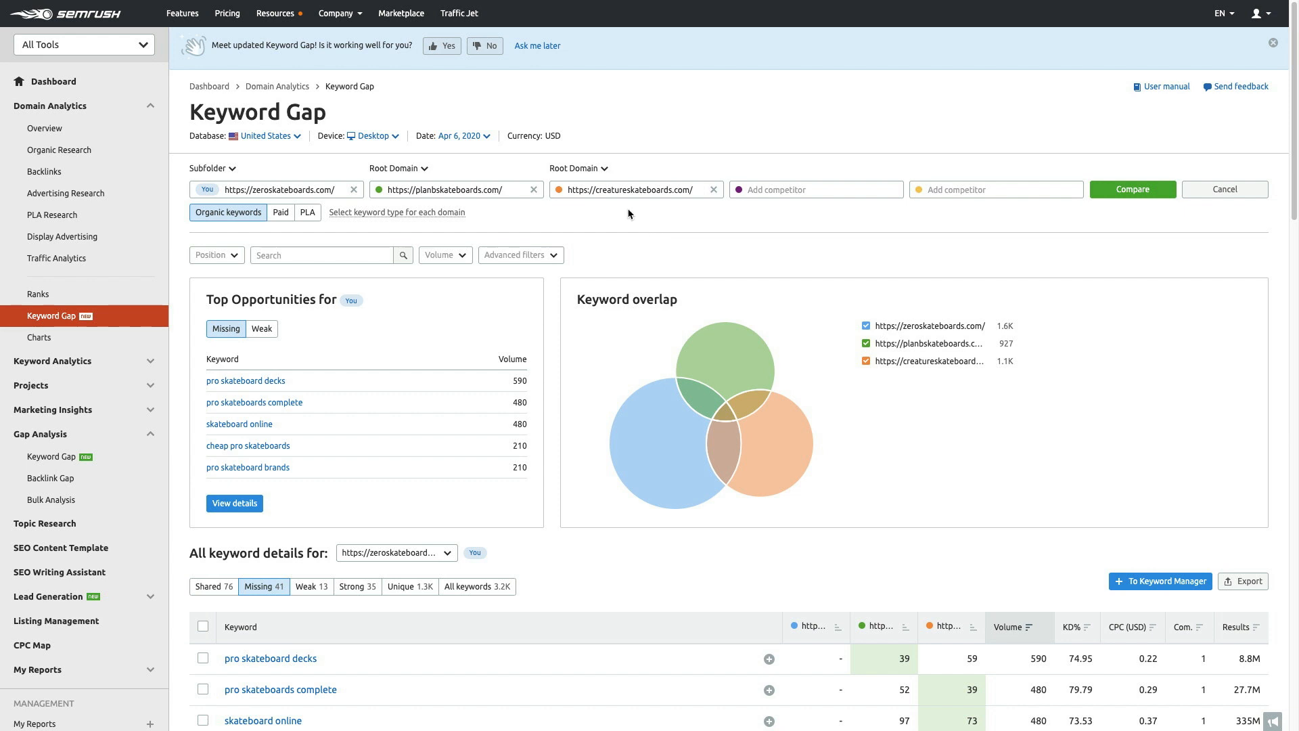
mouse_move(801, 246)
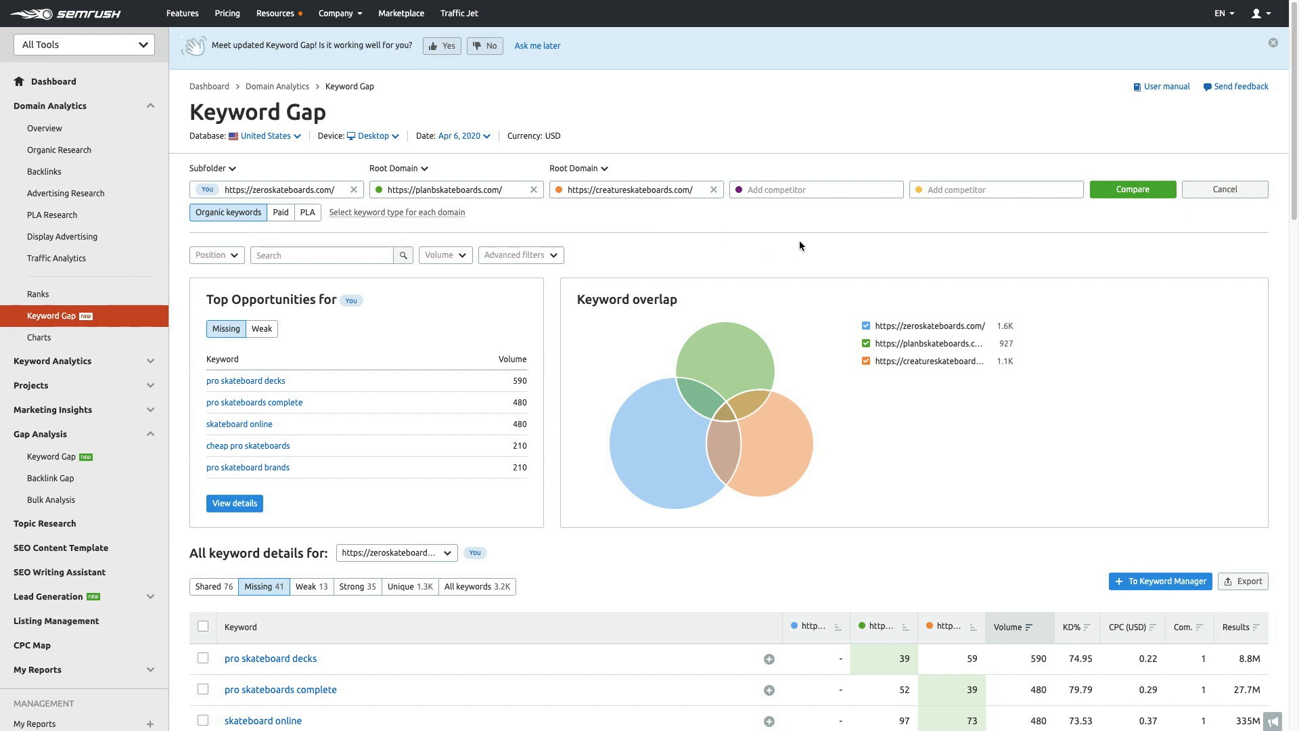
mouse_move(831, 238)
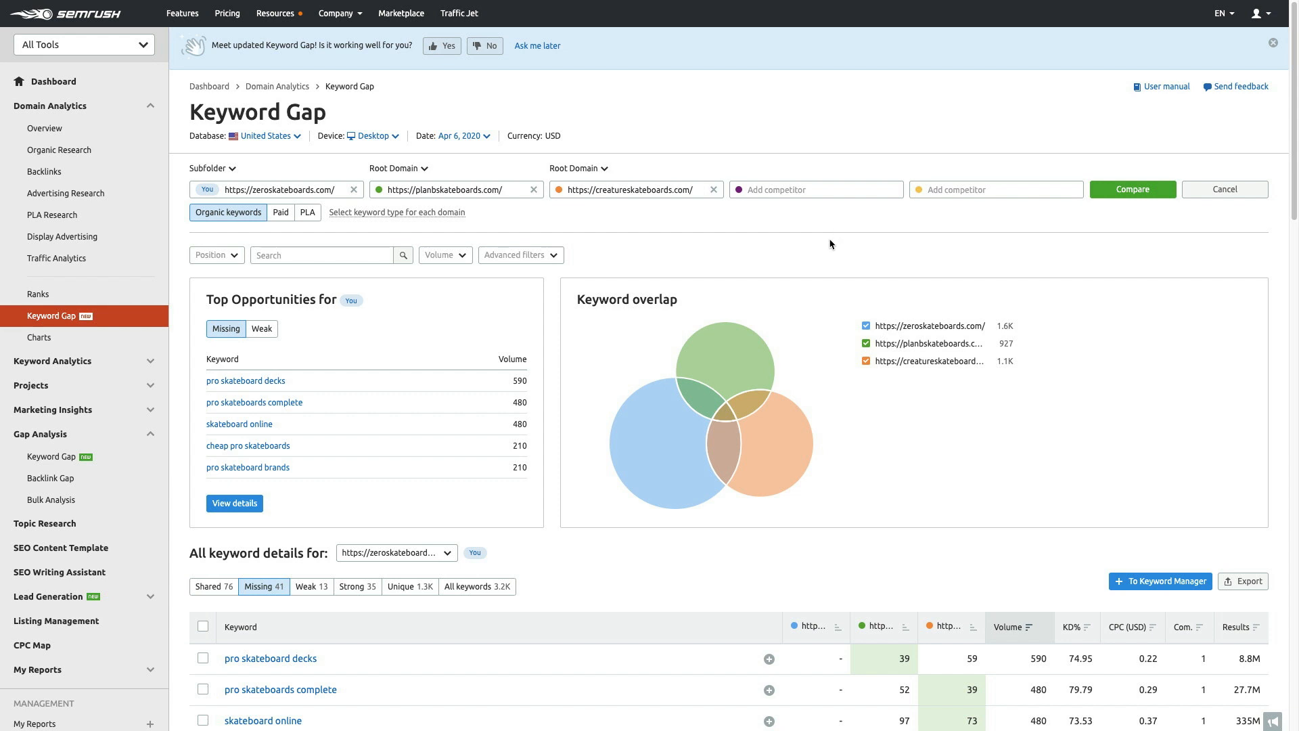
mouse_move(831, 239)
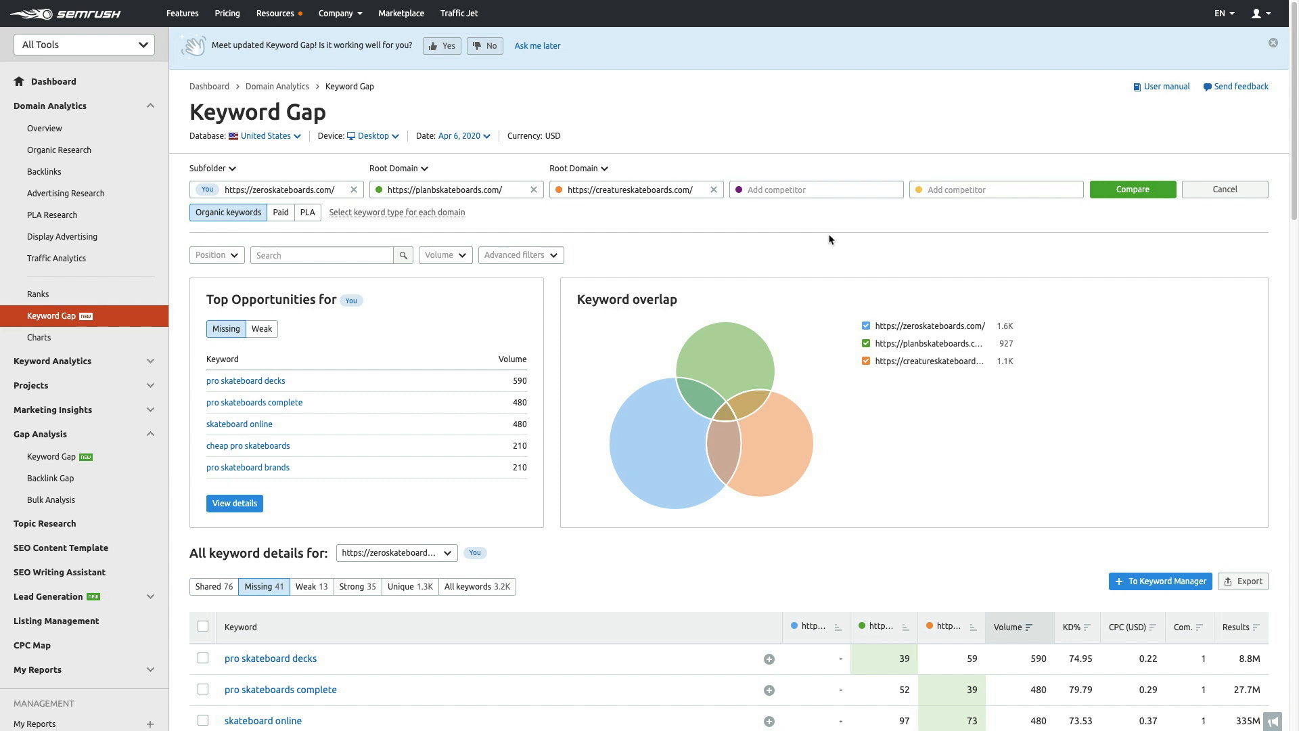